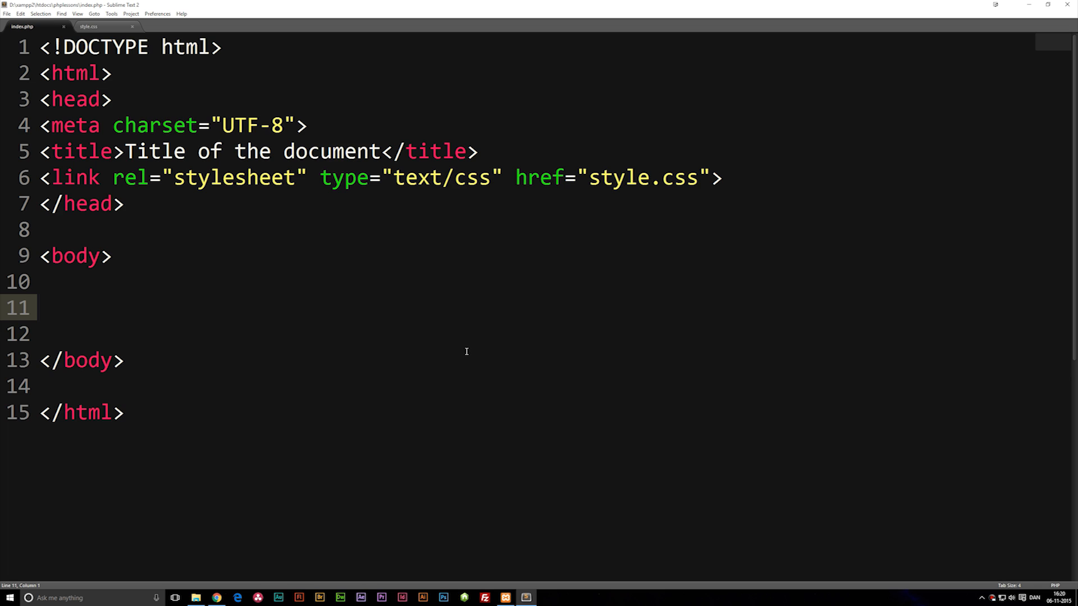
mouse_move(477, 356)
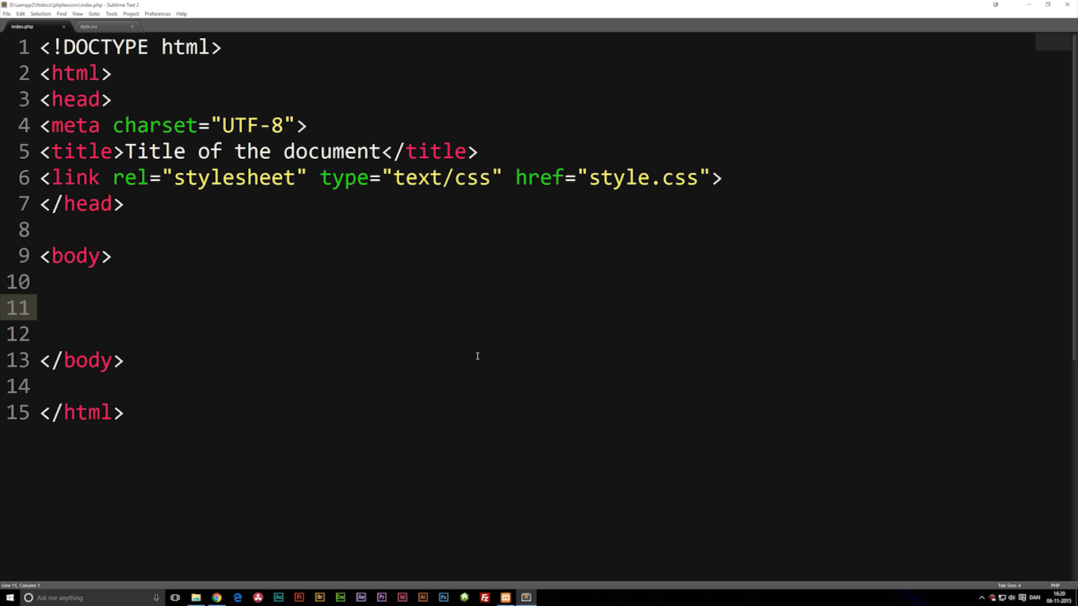
mouse_move(185, 401)
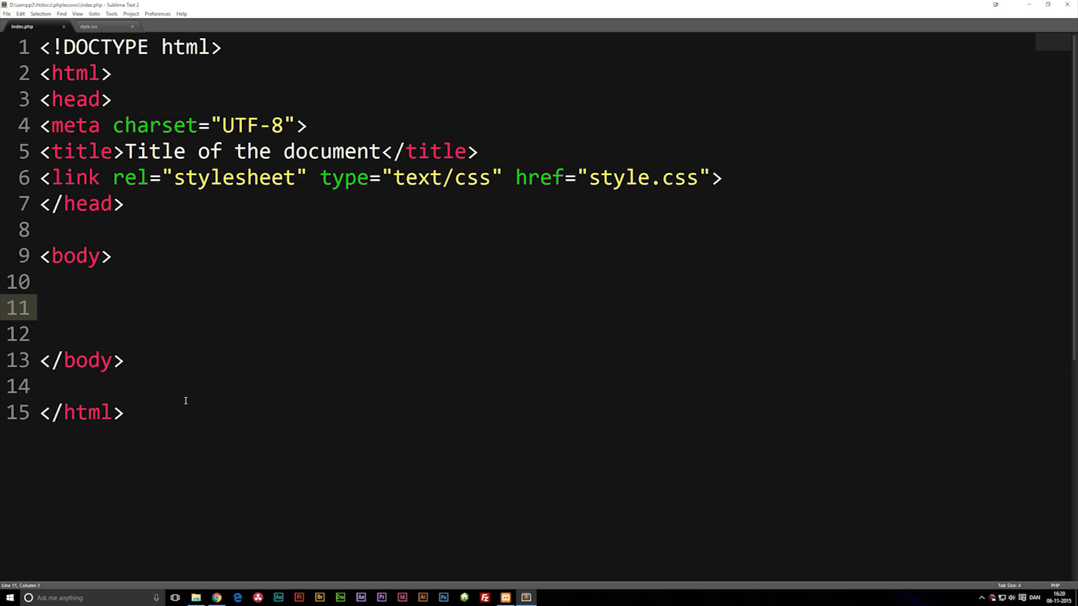
Add a <?php ?> block inside the body of index.php
key(ctrl+a)
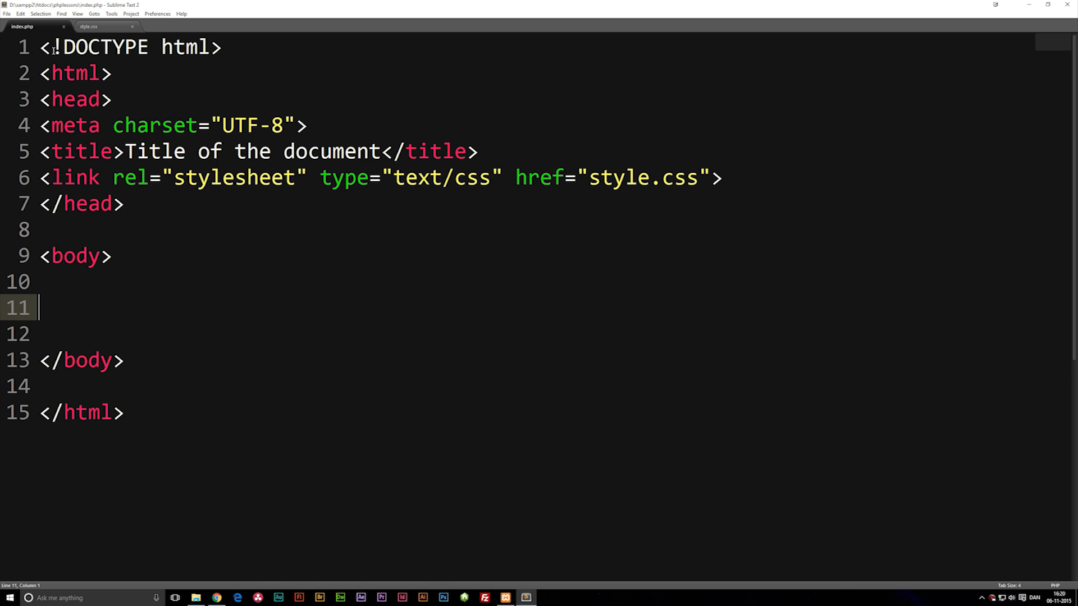
mouse_move(146, 337)
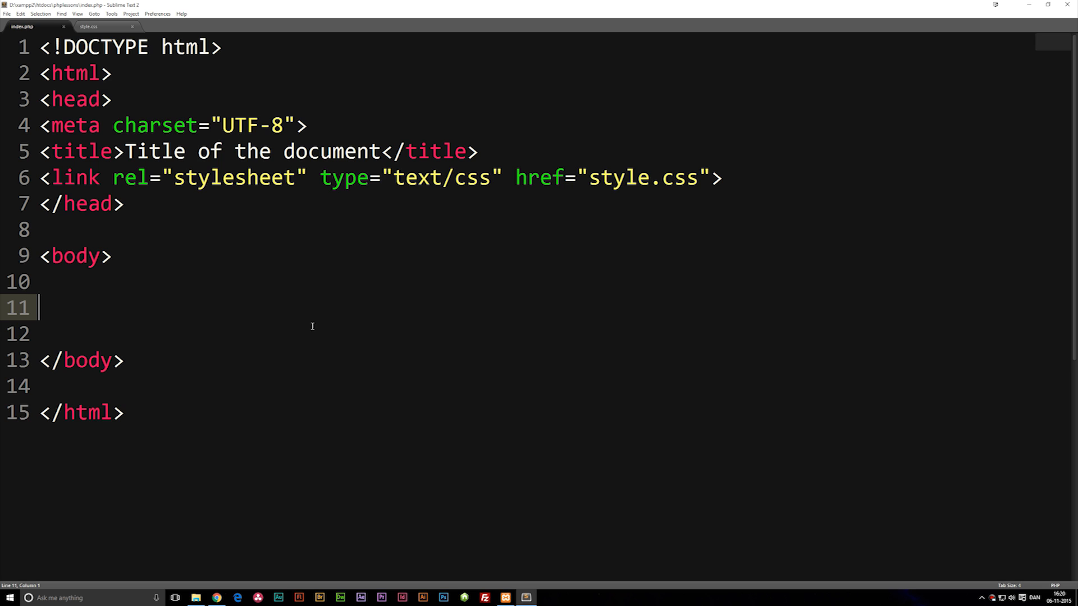
mouse_move(555, 392)
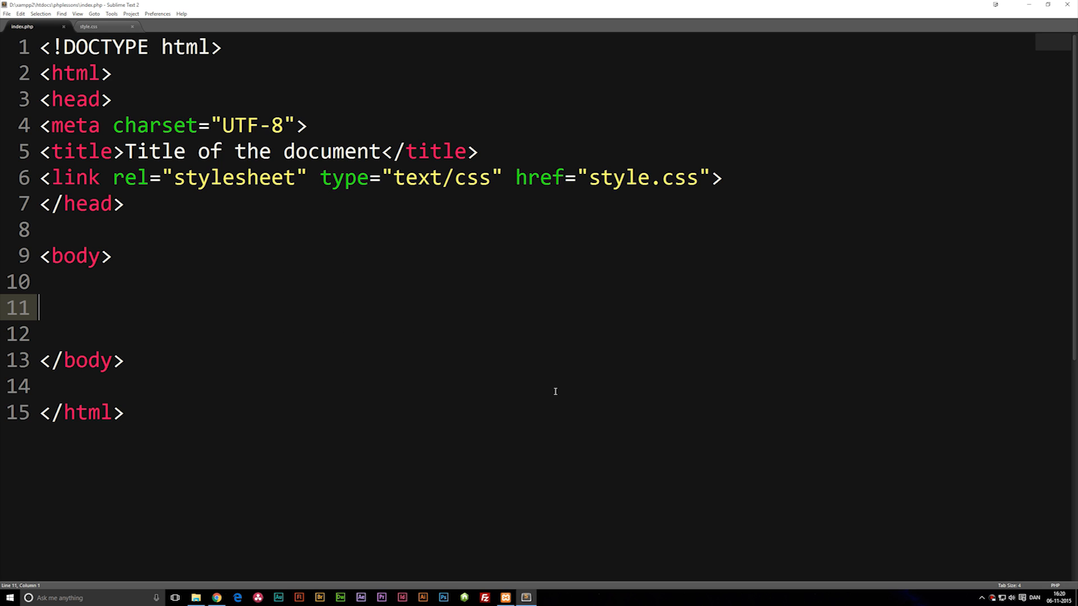
text(<?)
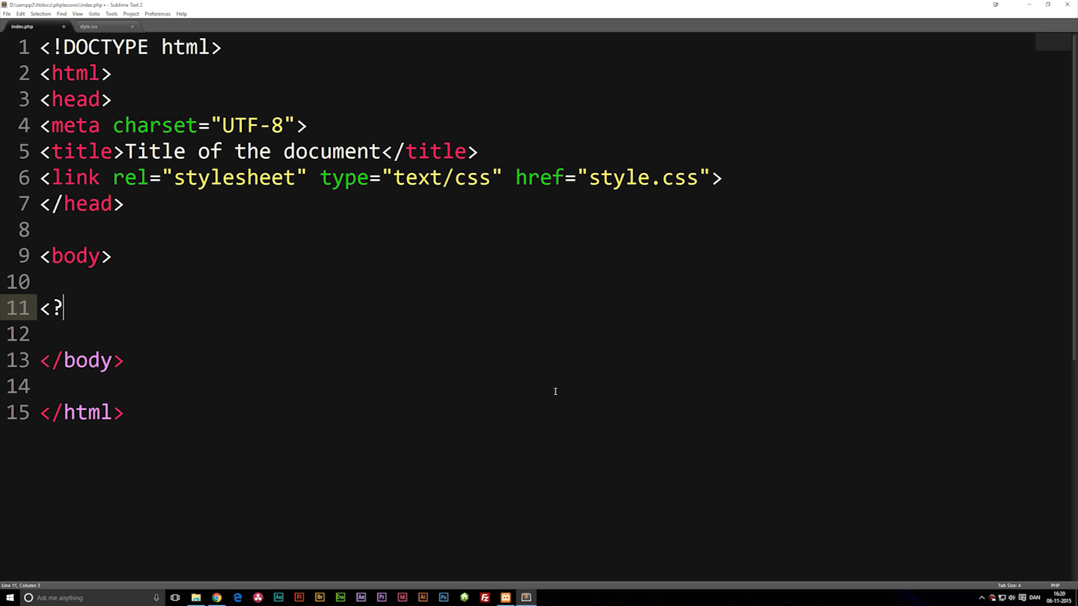
text(php)
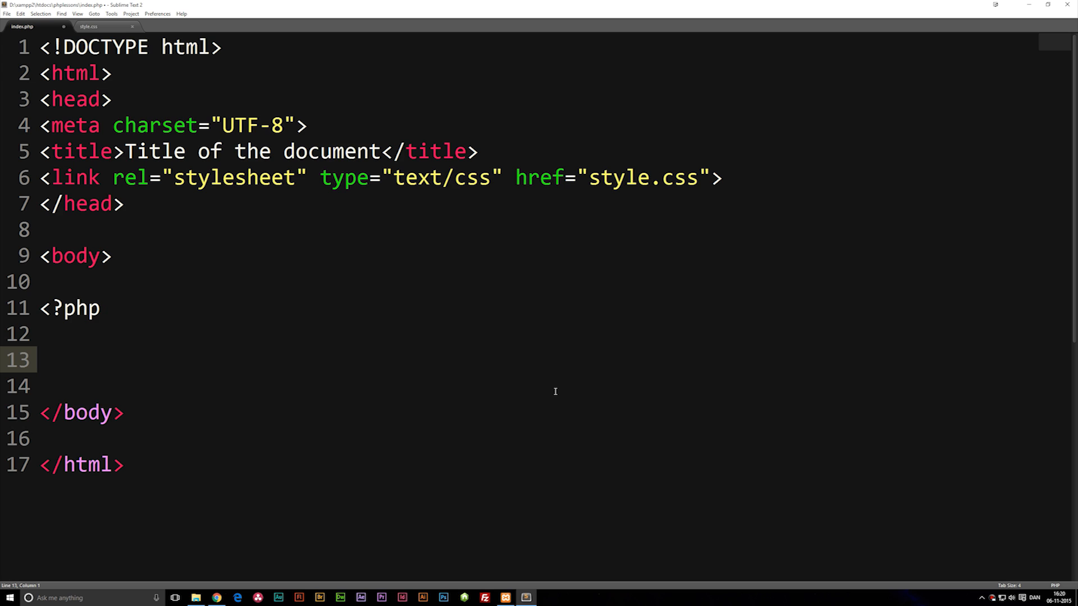
text(?>)
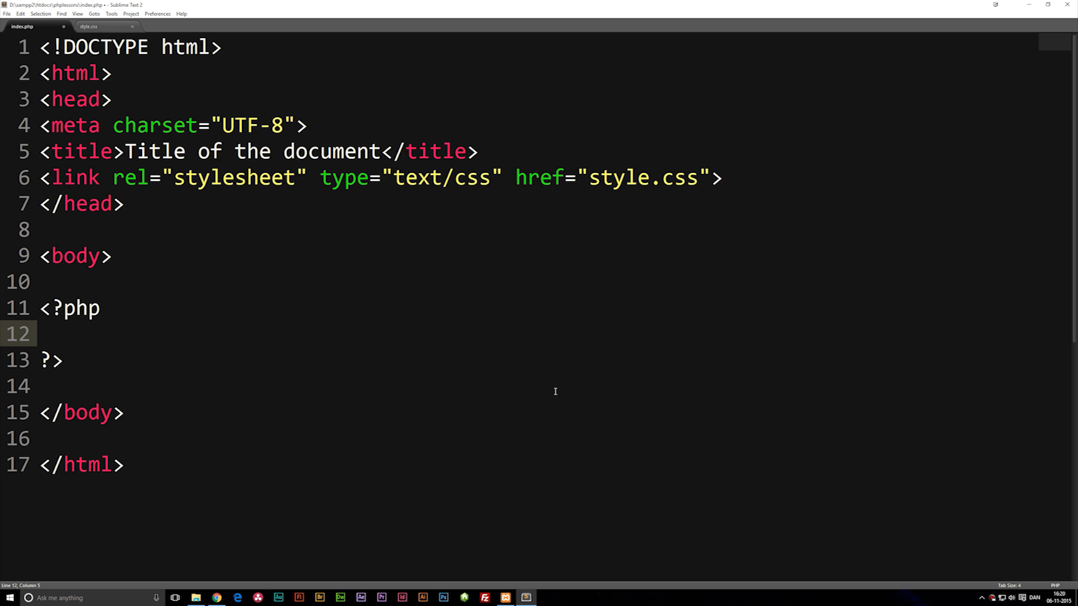
Start the assignment $dayofweek = date inside the PHP block
text($)
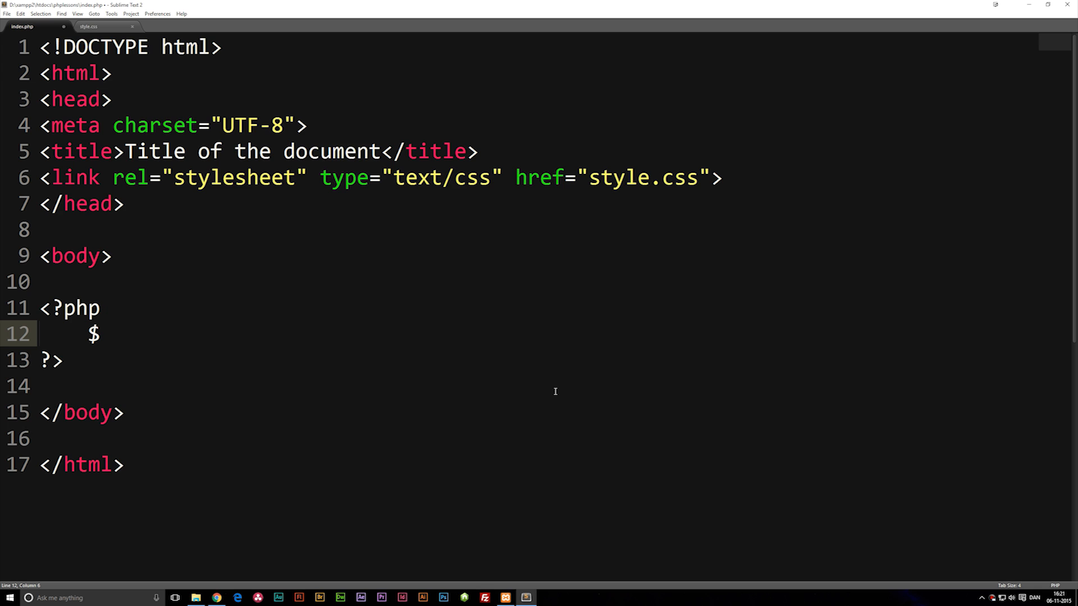
text(dayof)
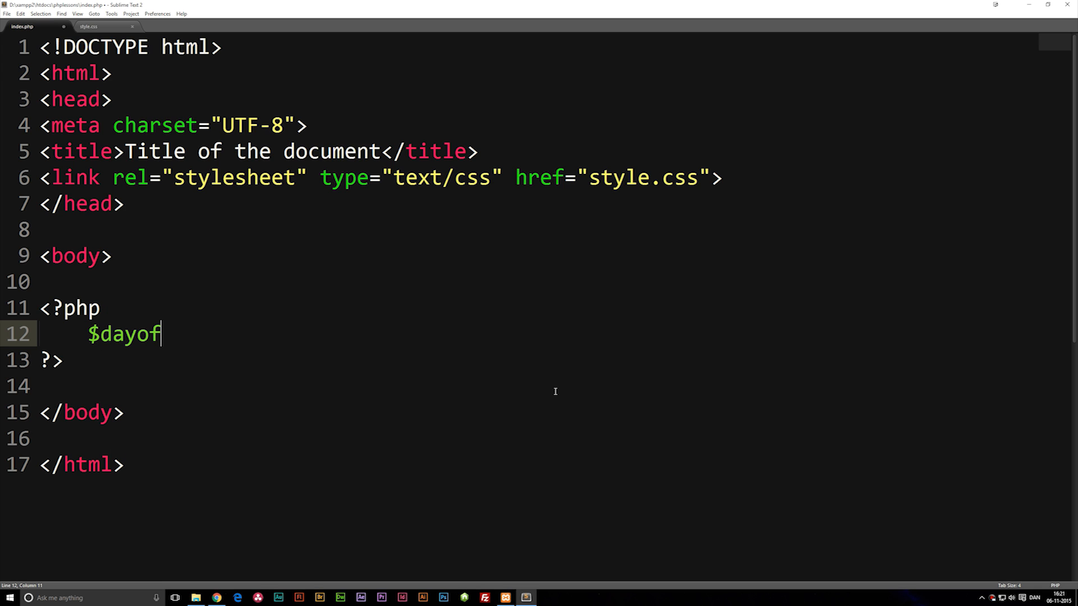
text(week)
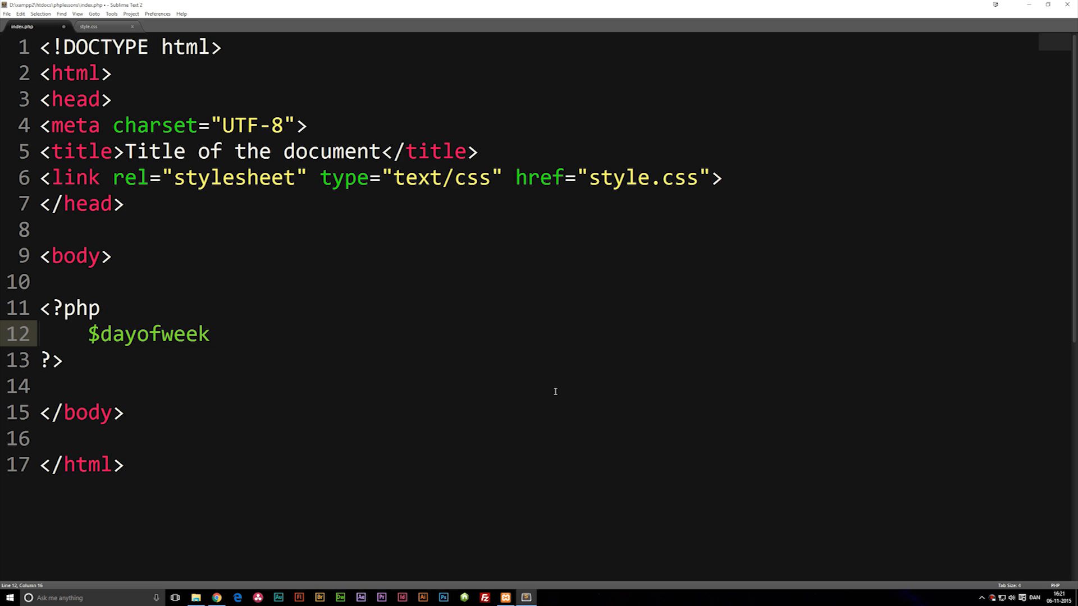
text(=)
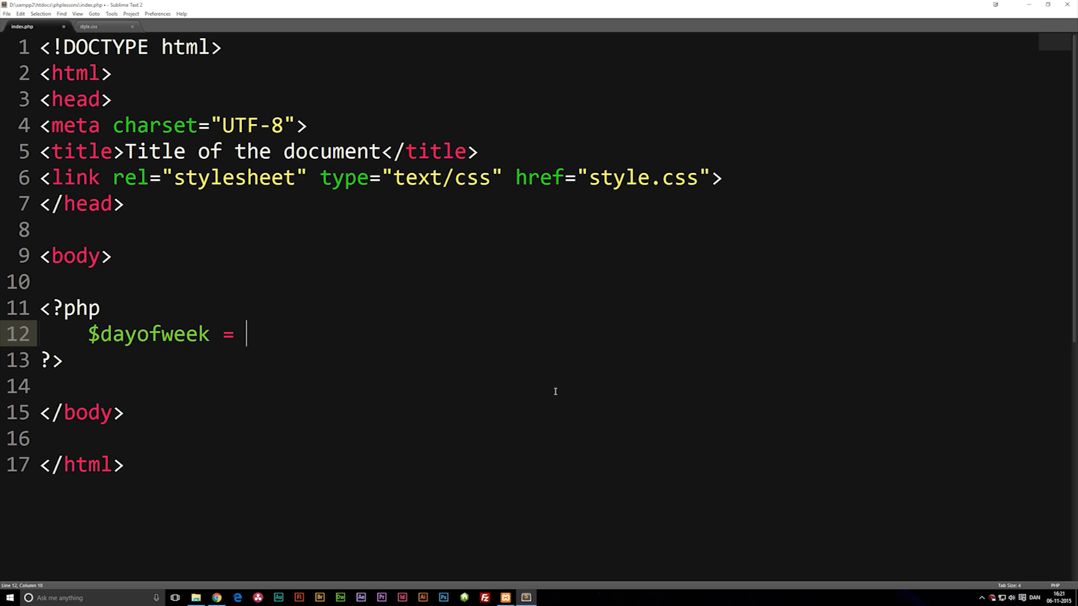
text(date)
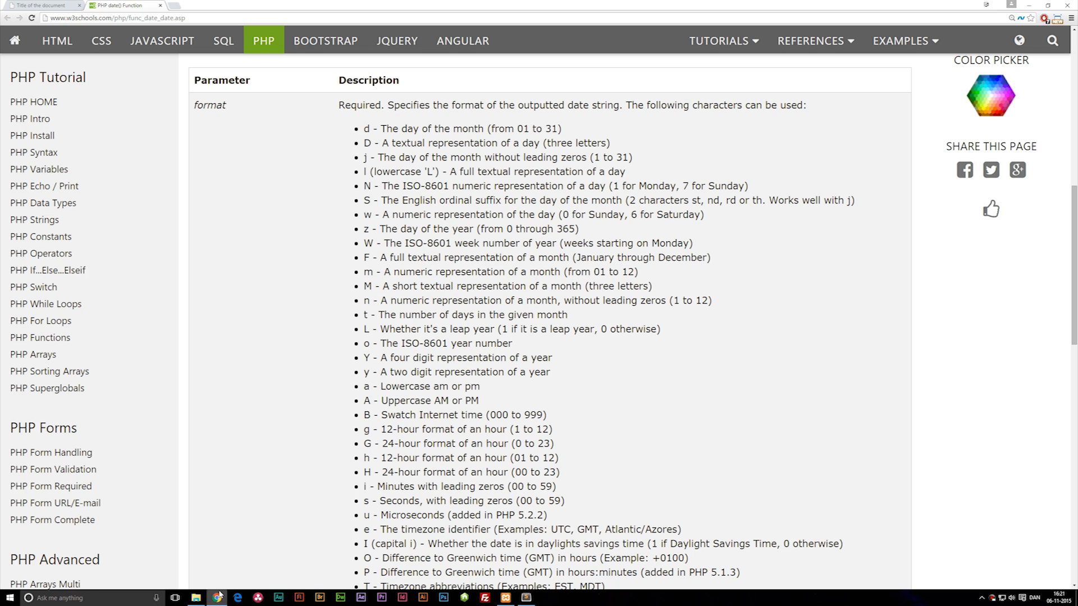
mouse_move(175, 99)
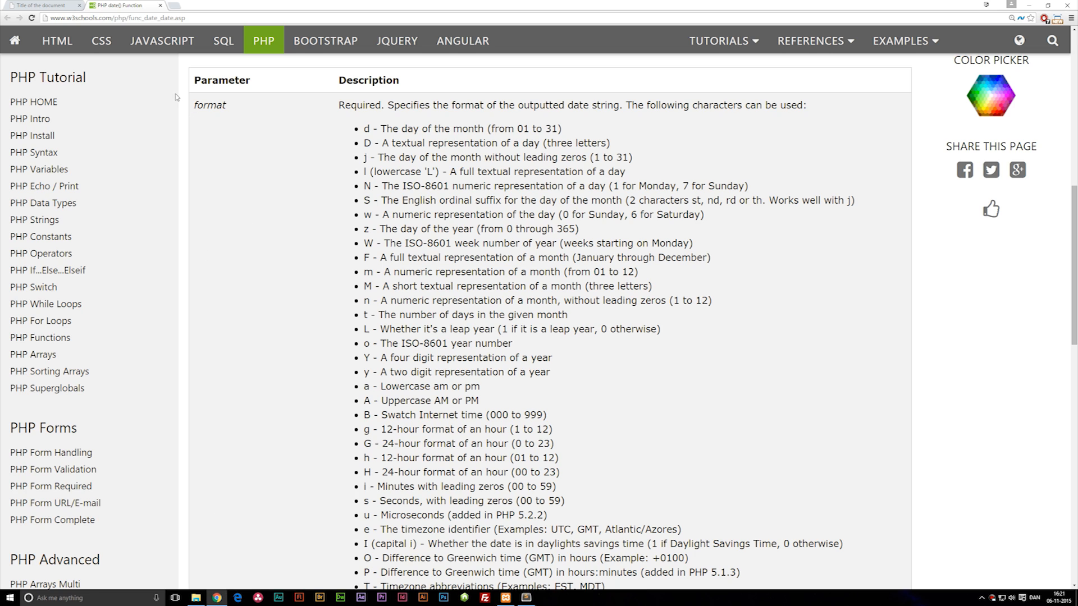
mouse_move(350, 149)
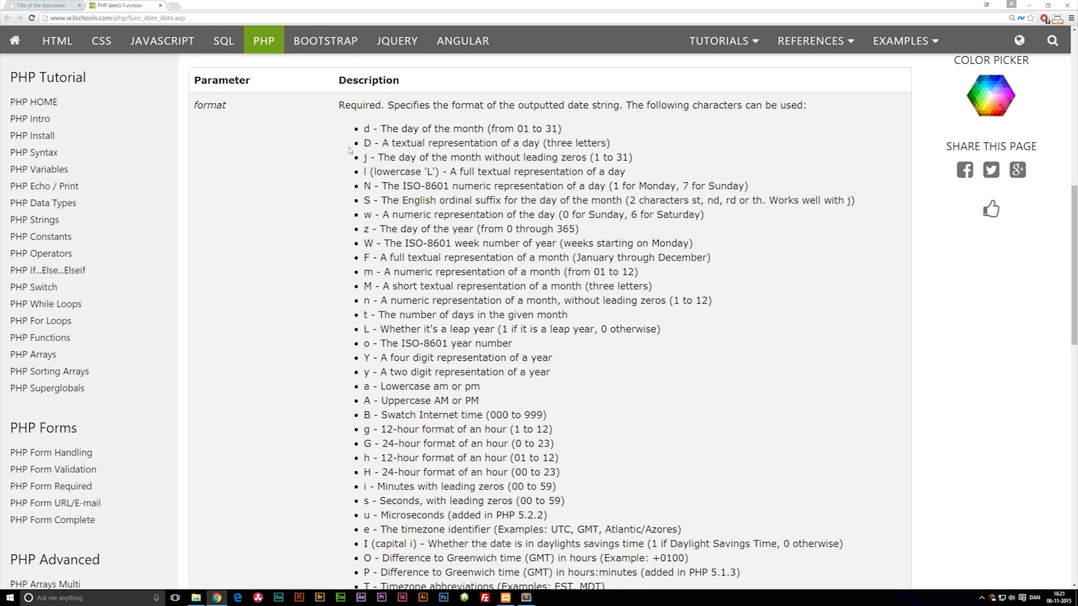
mouse_move(263, 178)
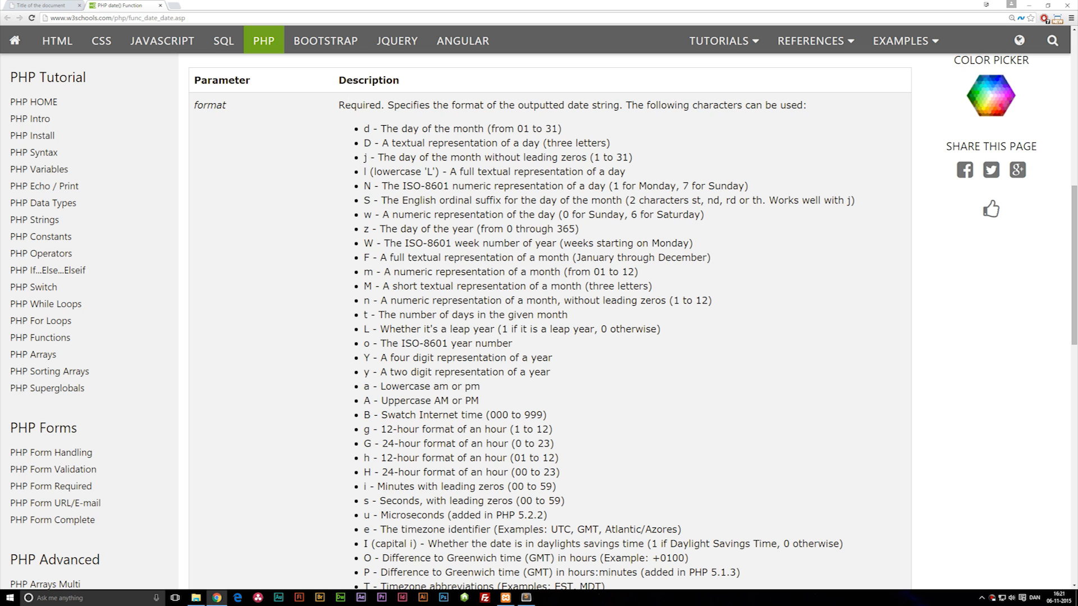
Browse w3schools' date() format table, highlighting 'd' and the day-of-week character 'w'
double_click(360, 129)
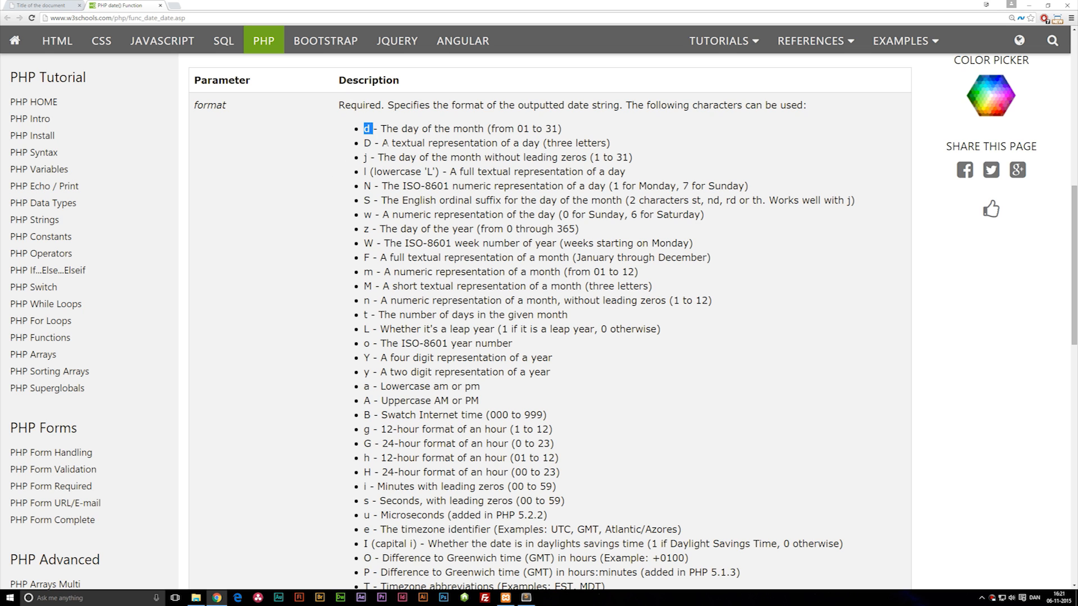
drag(365, 128, 474, 487)
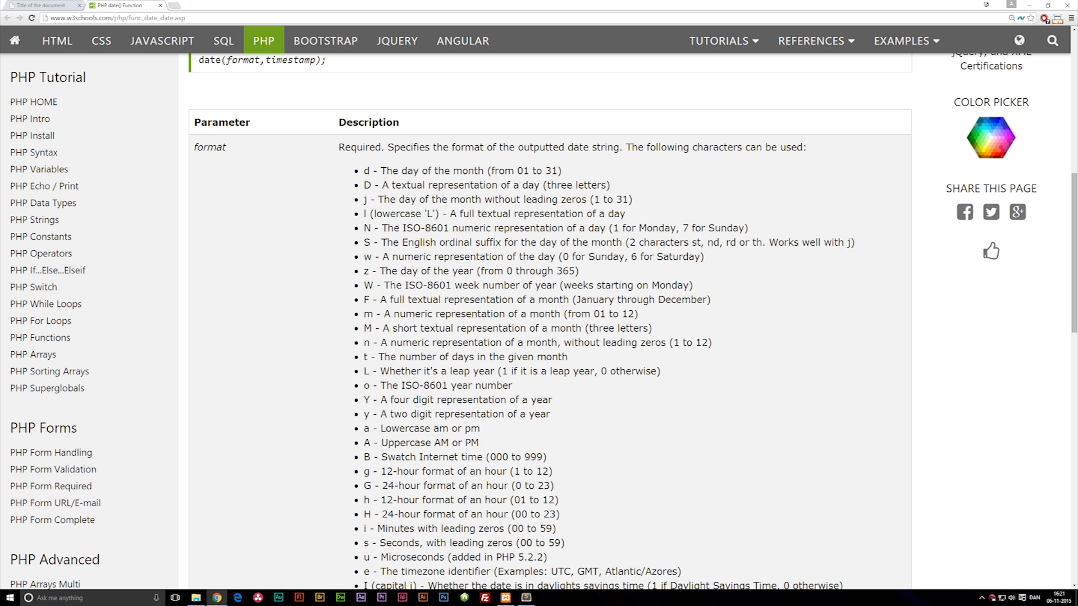
scroll(down, 3)
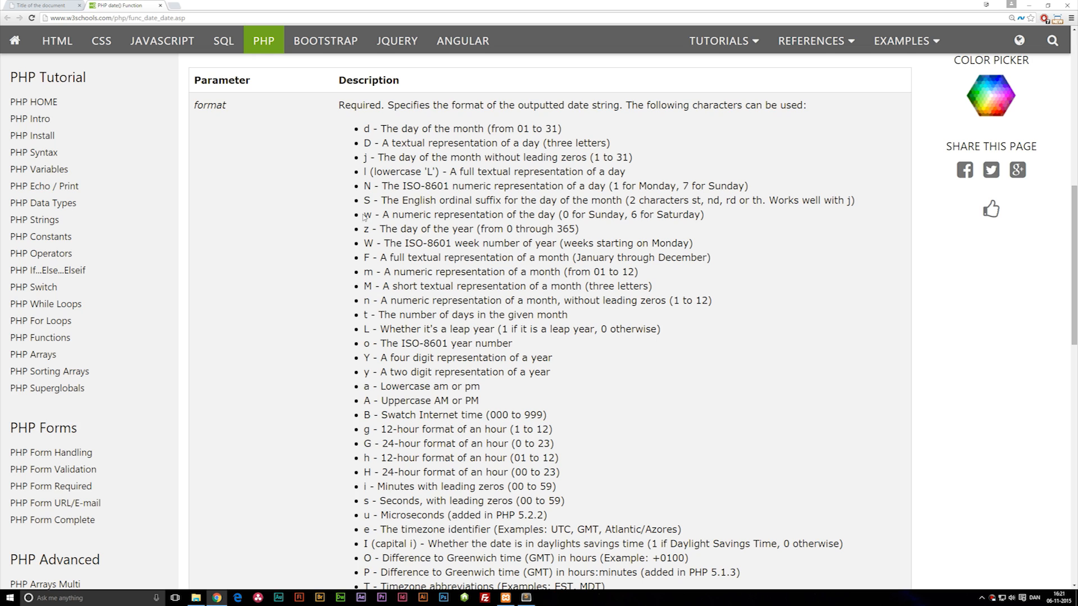
double_click(367, 214)
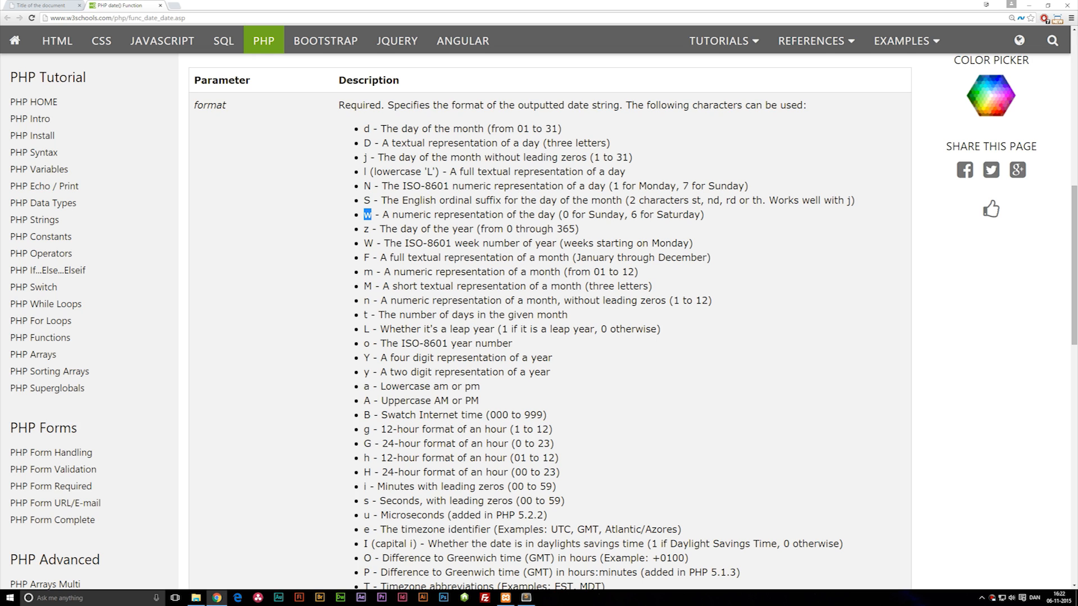
mouse_move(517, 180)
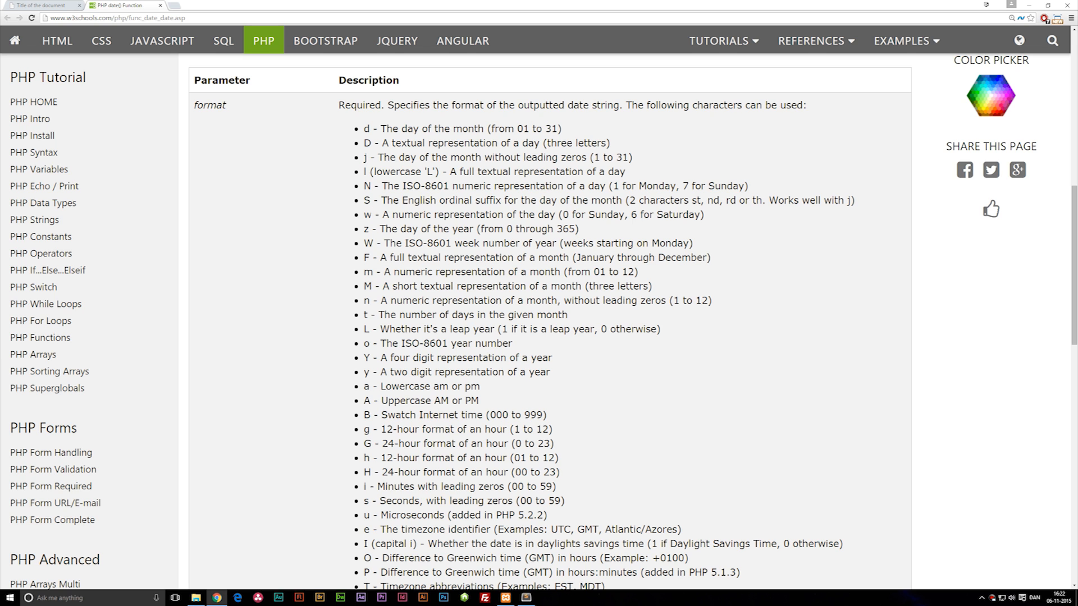
scroll(up, 3)
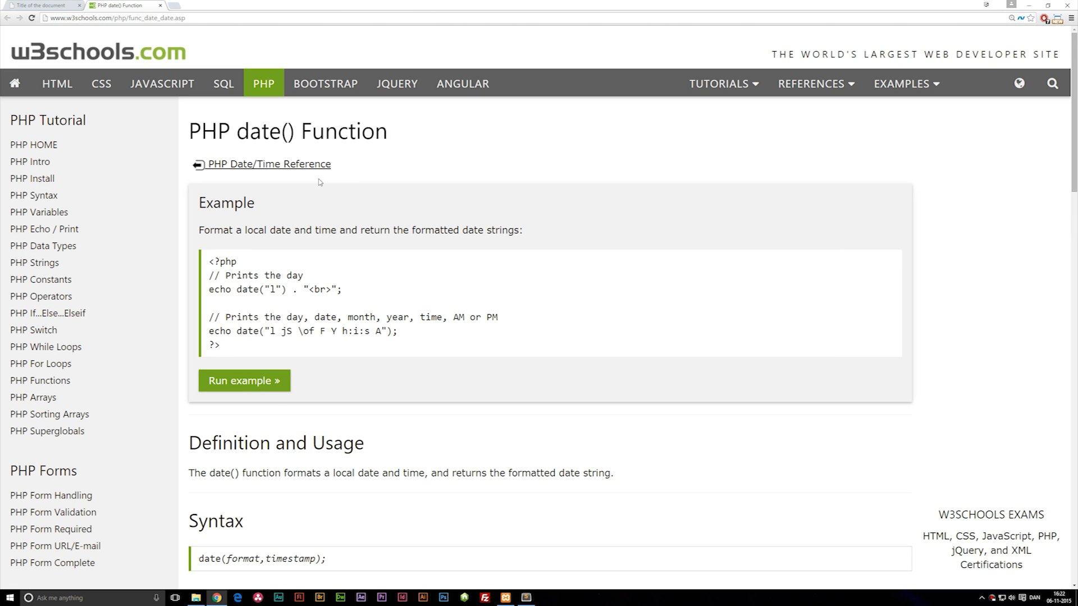
scroll(down, 3)
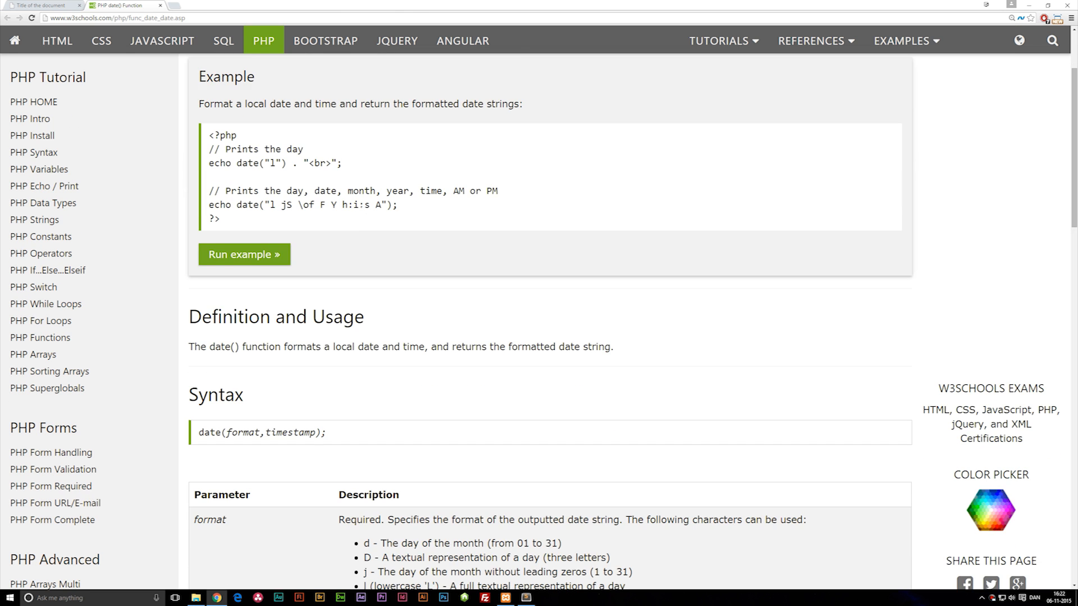
scroll(down, 3)
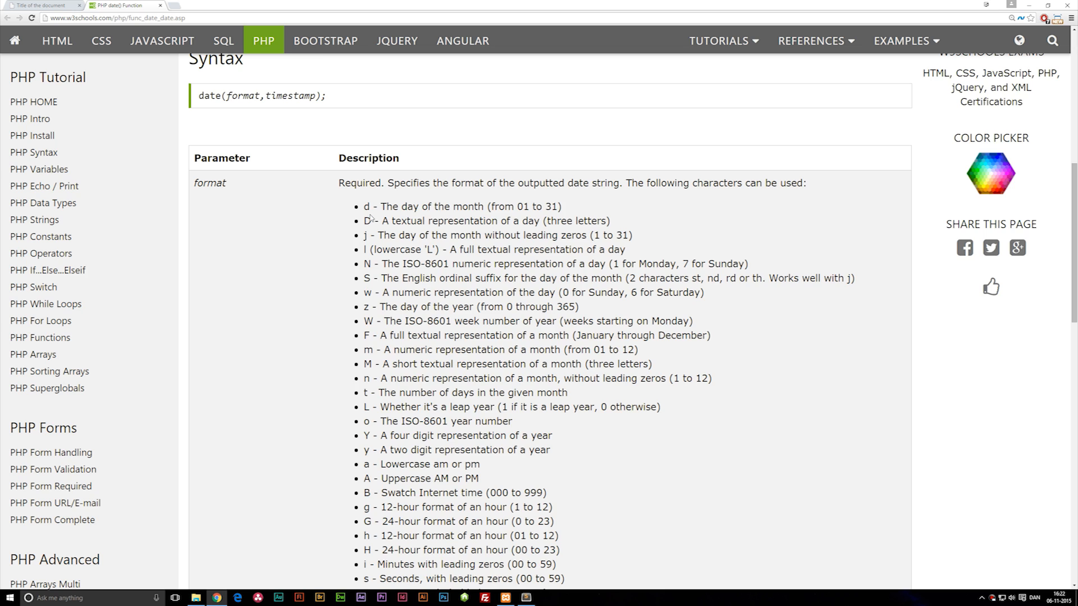
scroll(down, 3)
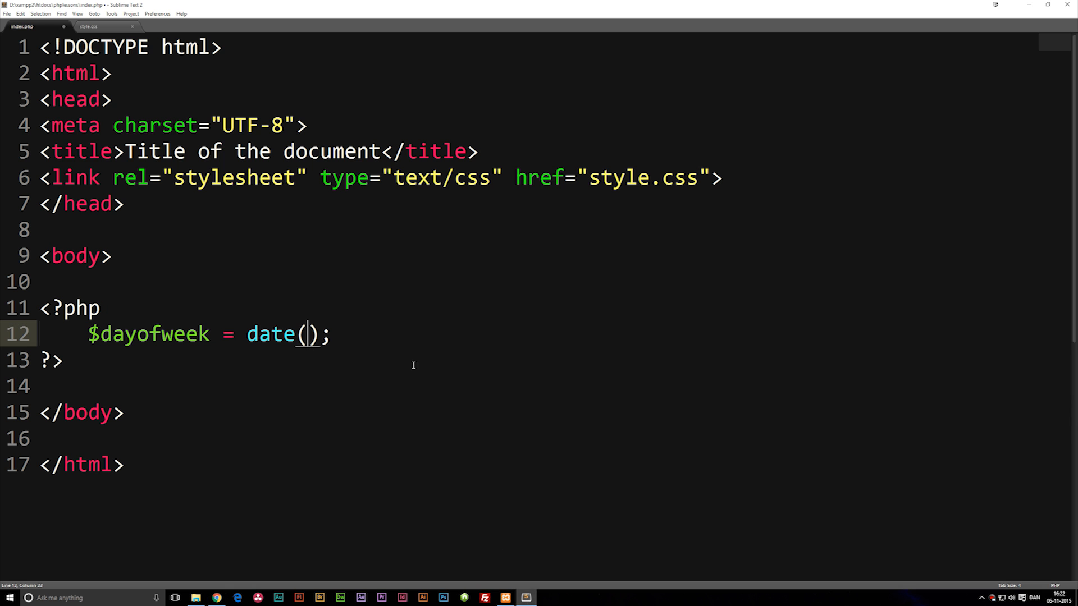
mouse_move(554, 331)
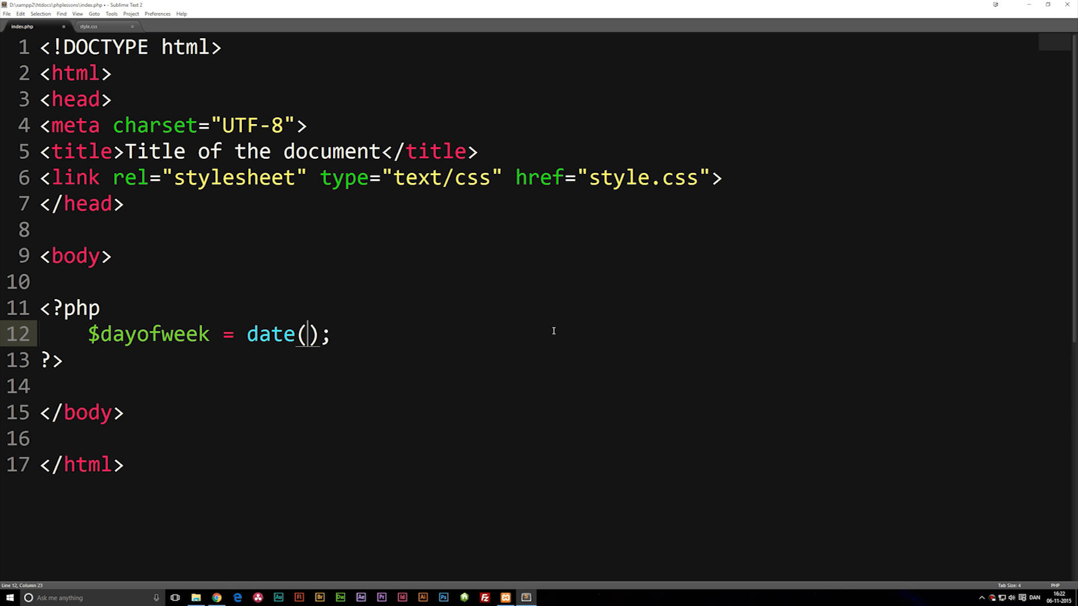
Pass "w" to date() and begin an echo $dayofweek line below it
text(")
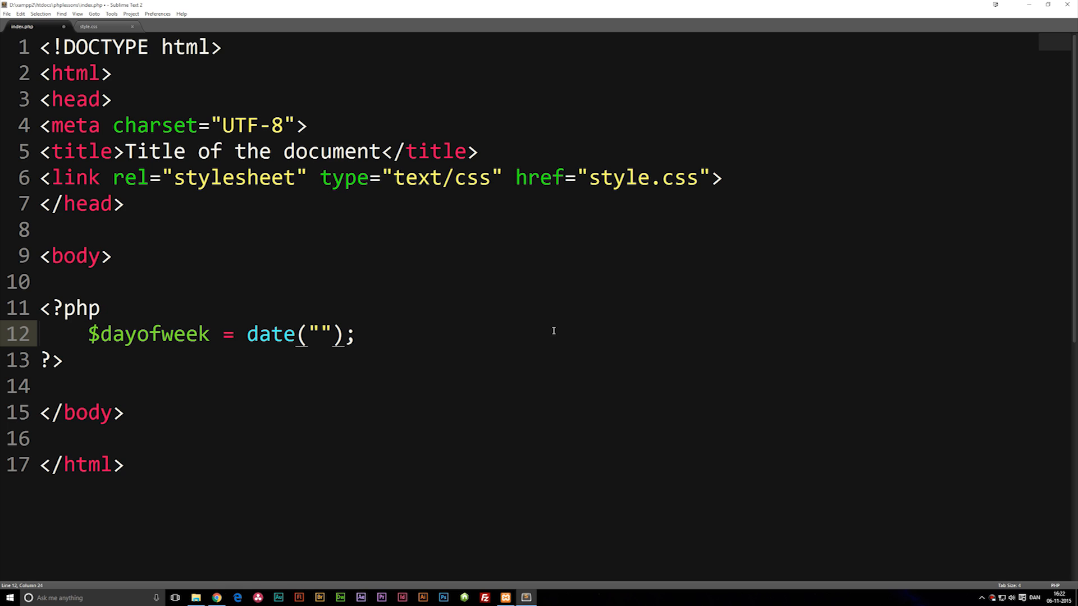
text(w)
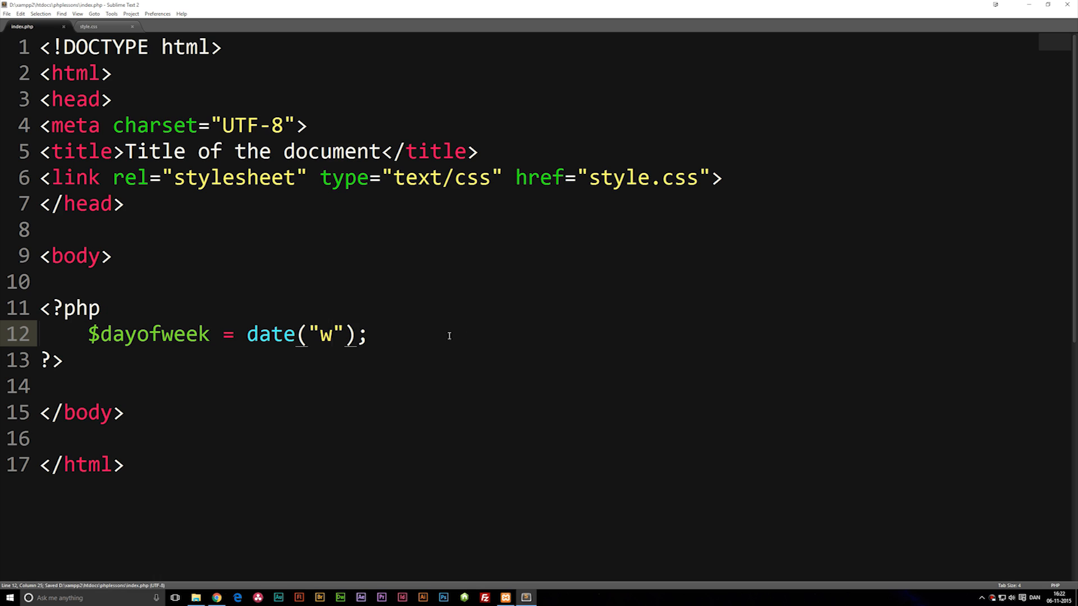
key(Enter)
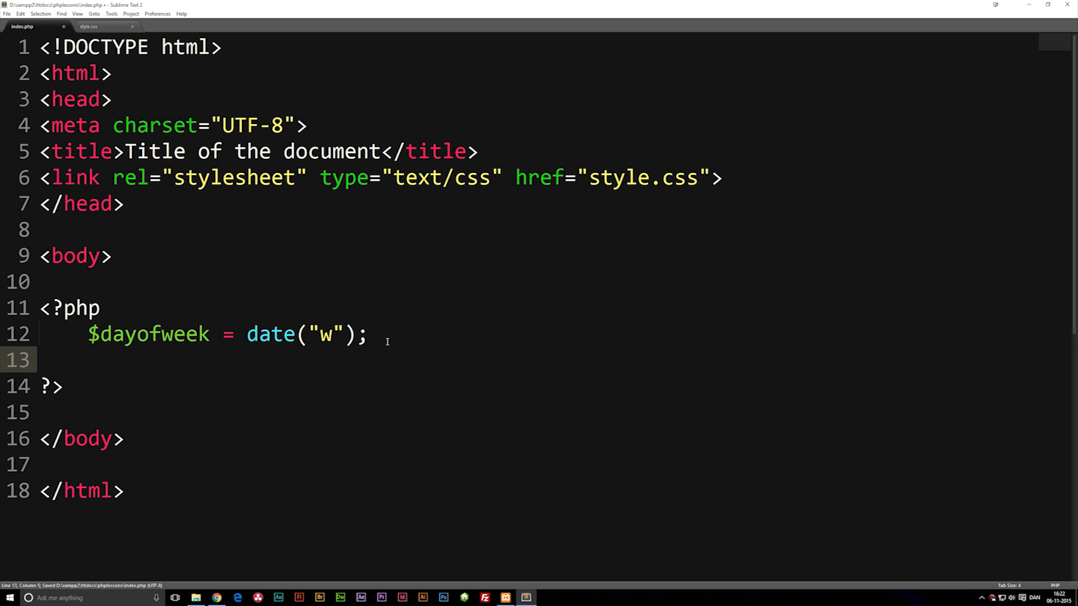
text(echo)
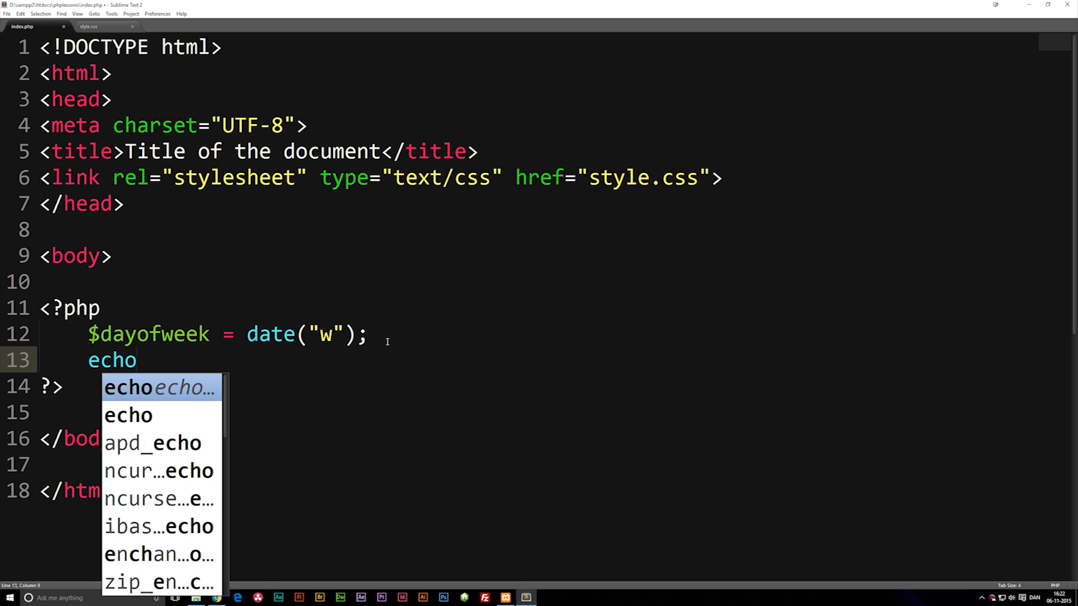
text($)
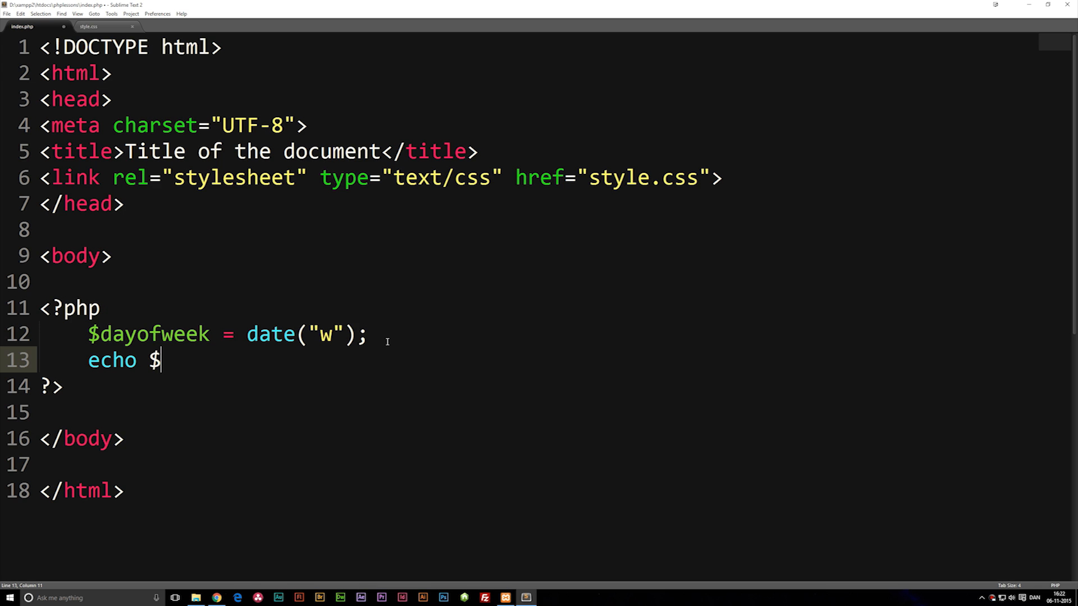
text(dayof)
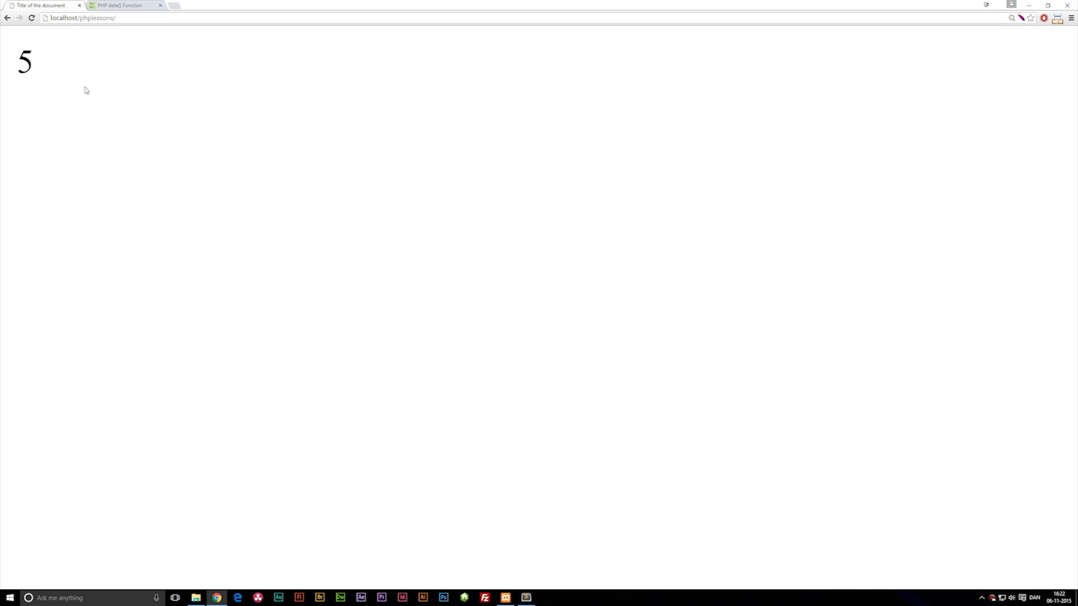
mouse_move(117, 93)
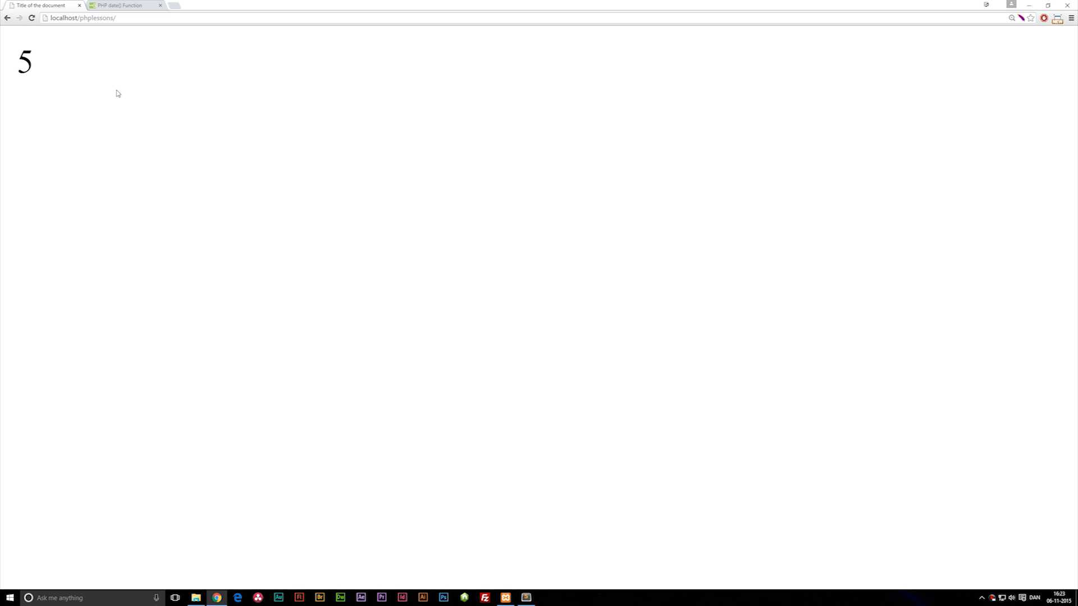
mouse_move(442, 503)
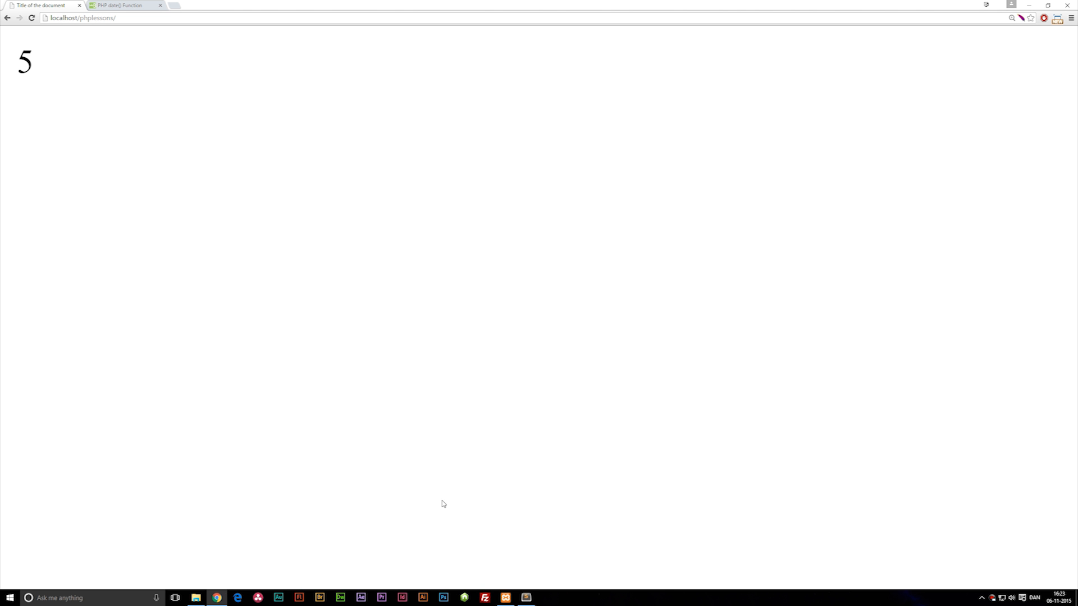
Return to index.php in Sublime Text after seeing the page output 5
click(525, 597)
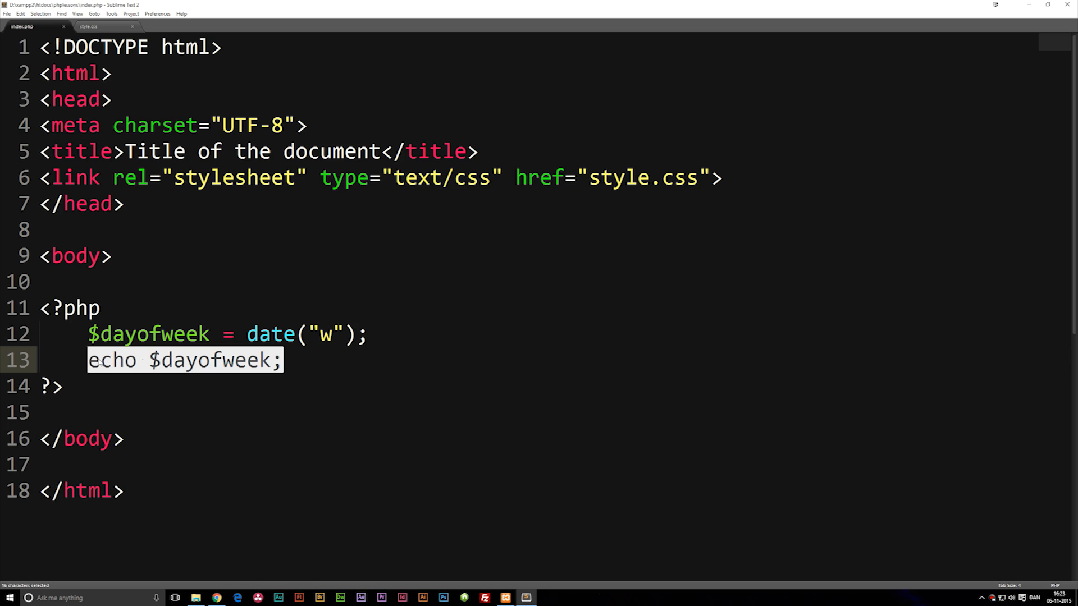
Write the opening switch ($dayofweek) { statement
text(sw)
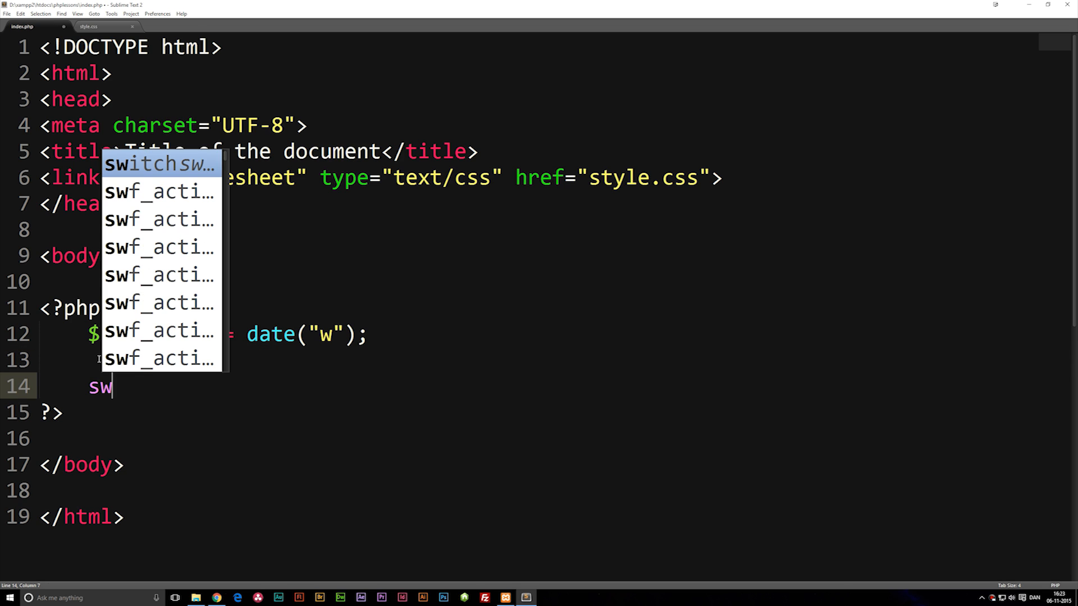
text(itch ()
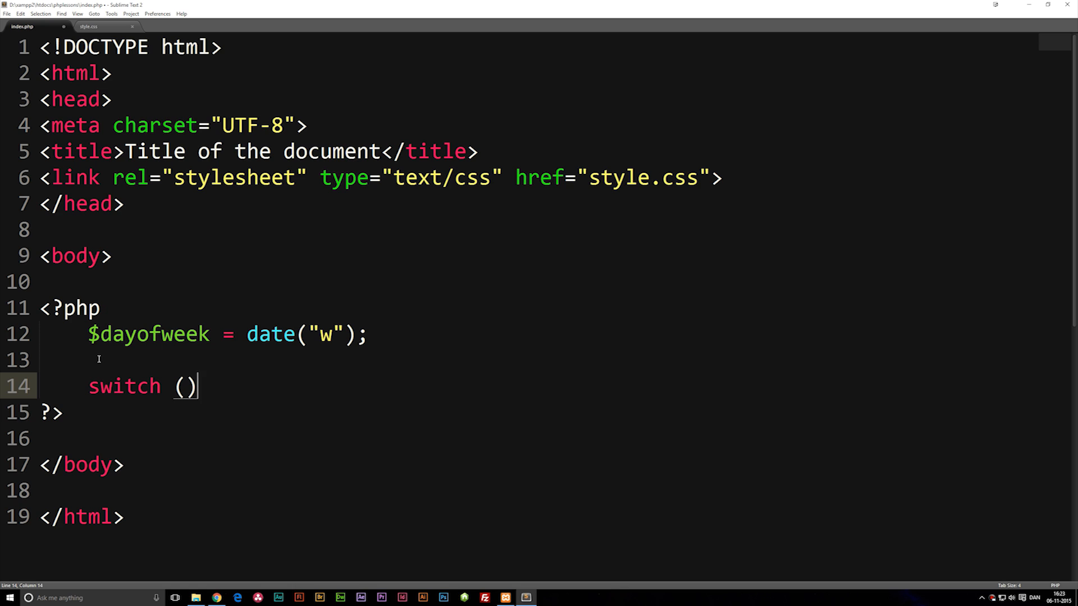
text({)
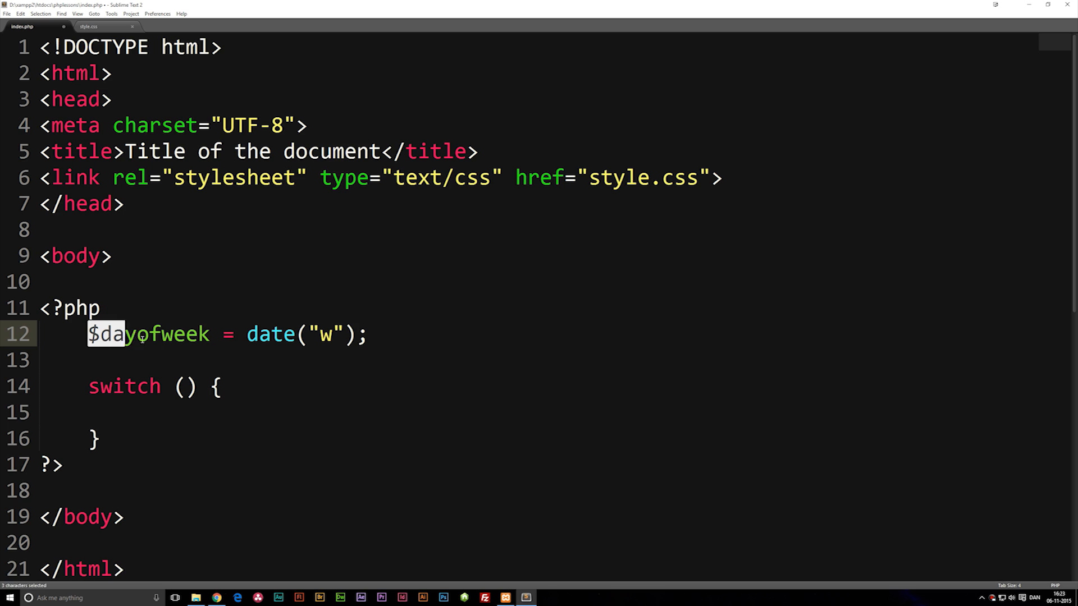
double_click(140, 334)
text($dayofweek)
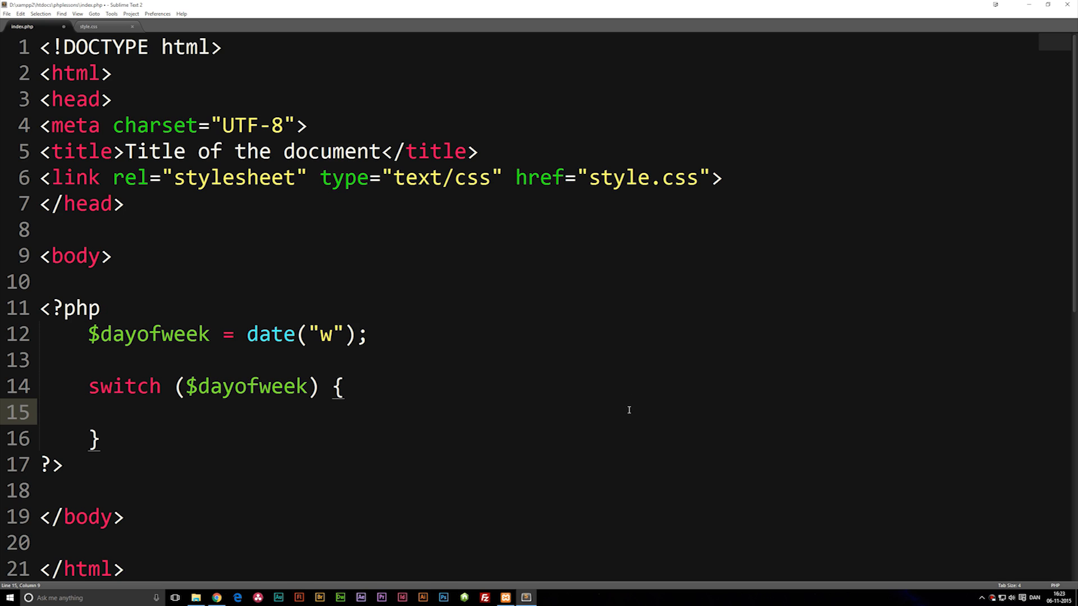
Add case 1 echoing "It is Monday!" followed by break, and copy the block
text(ca)
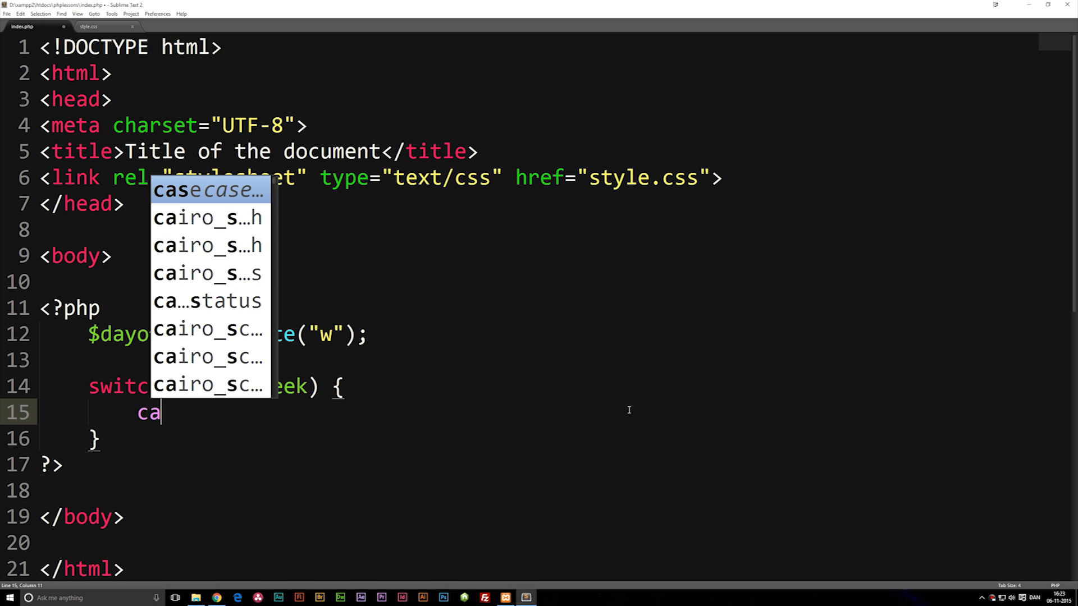
key(Tab)
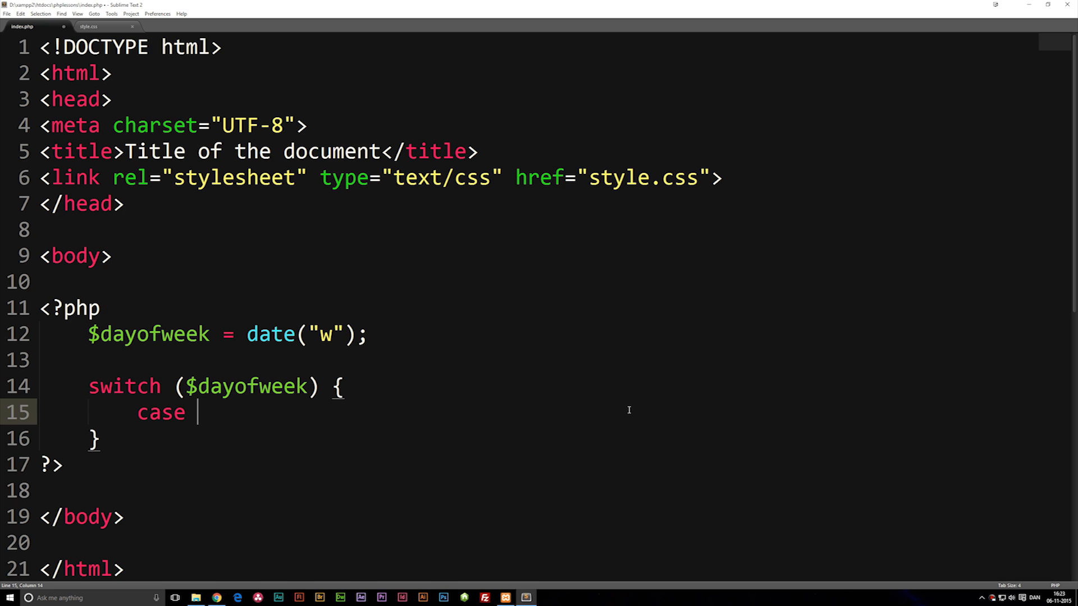
text(1)
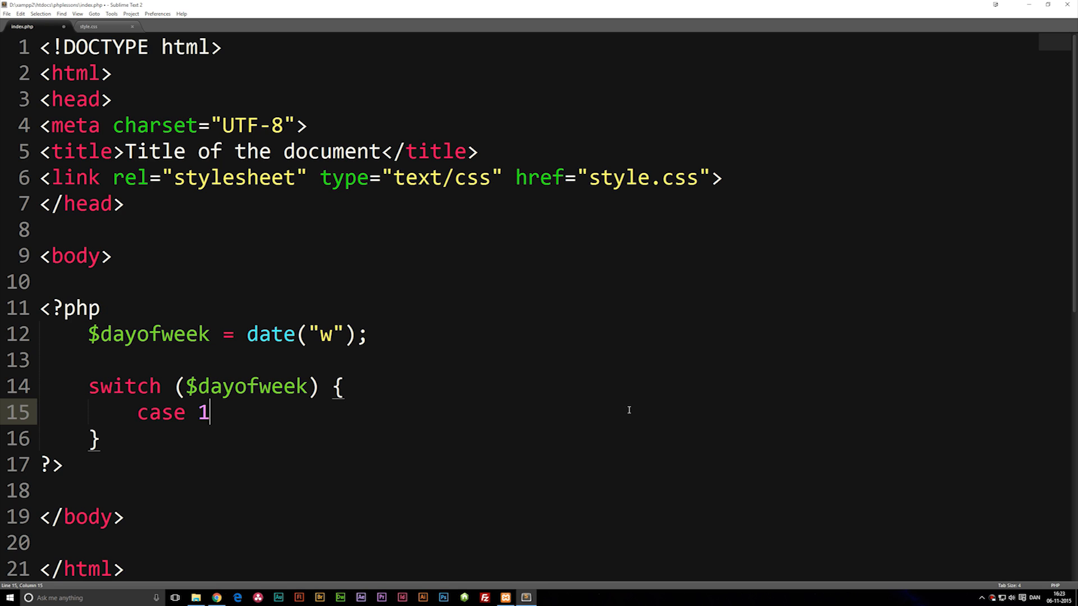
text(:)
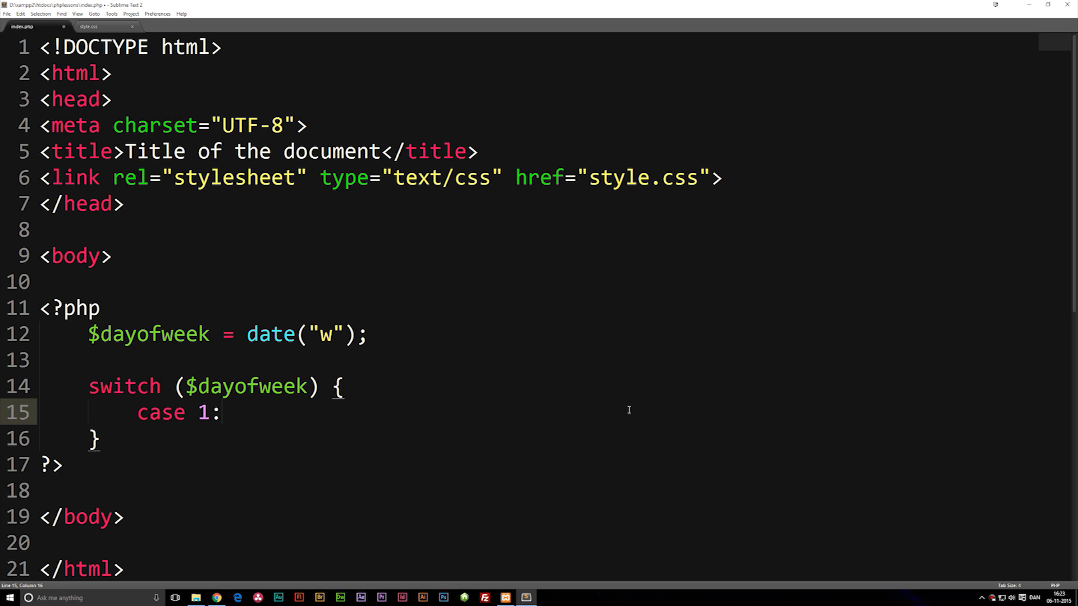
key(Enter)
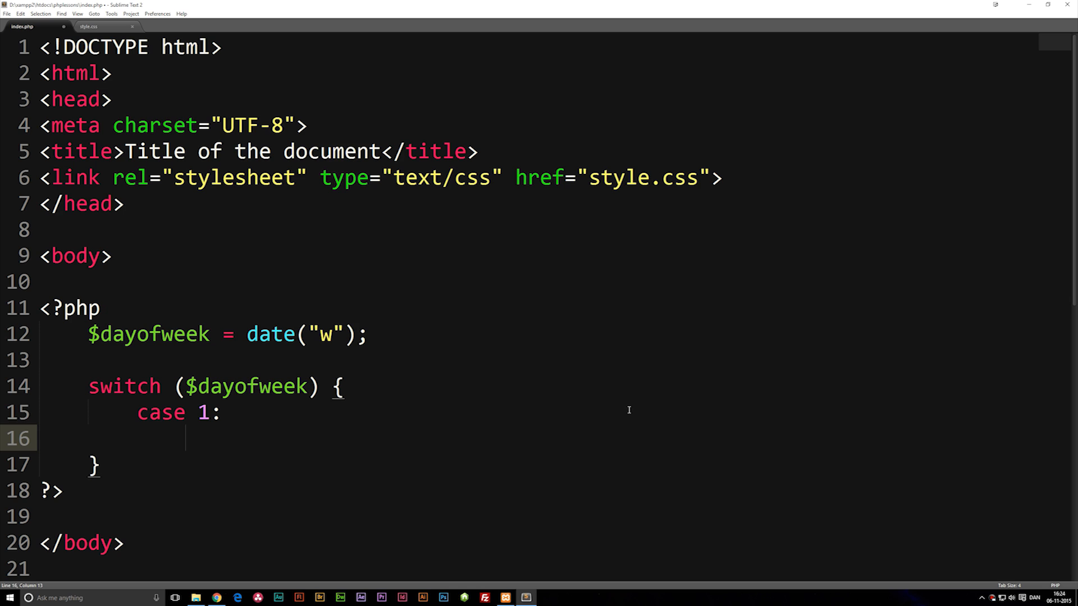
text(echo "string";)
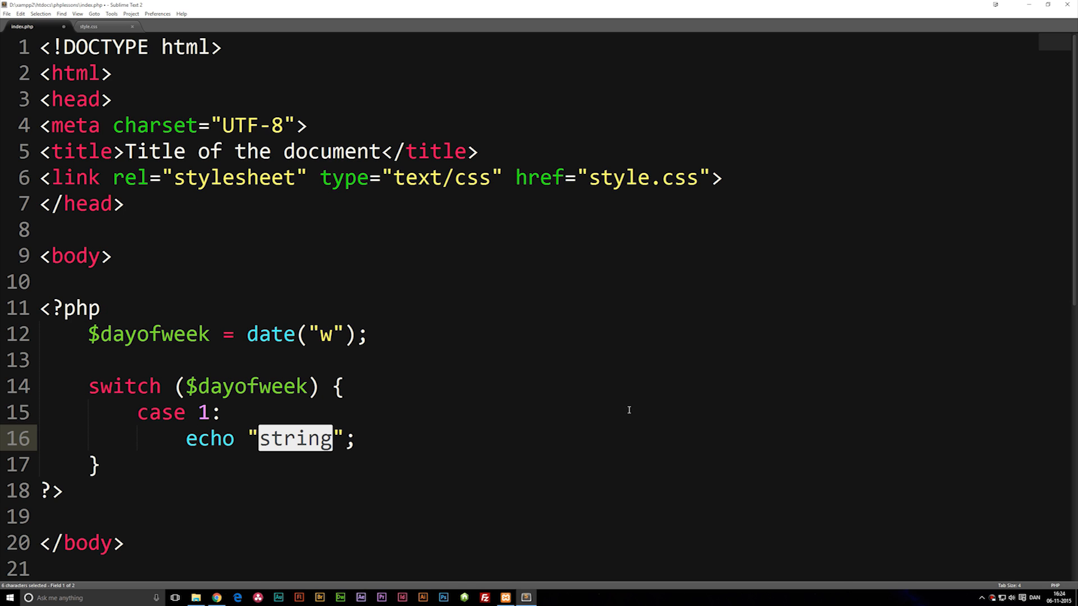
text(It i)
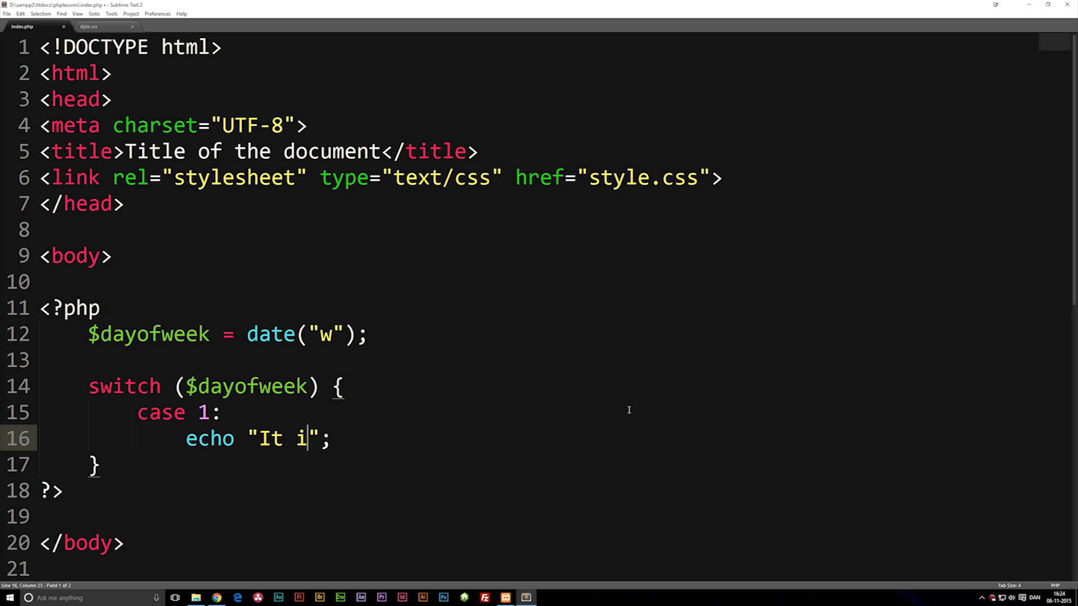
text(s Monday)
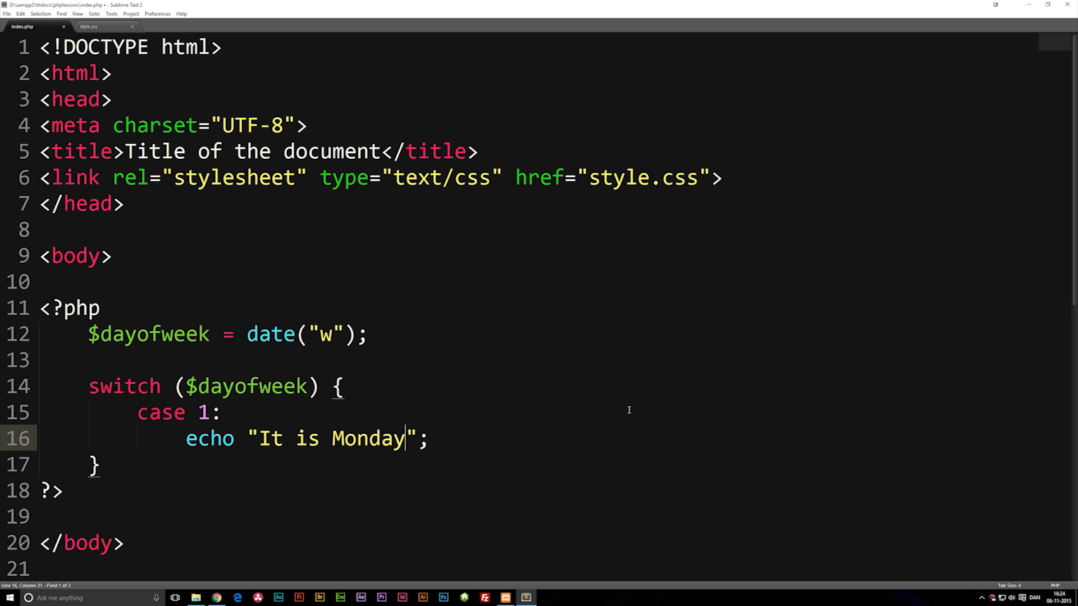
text(!)
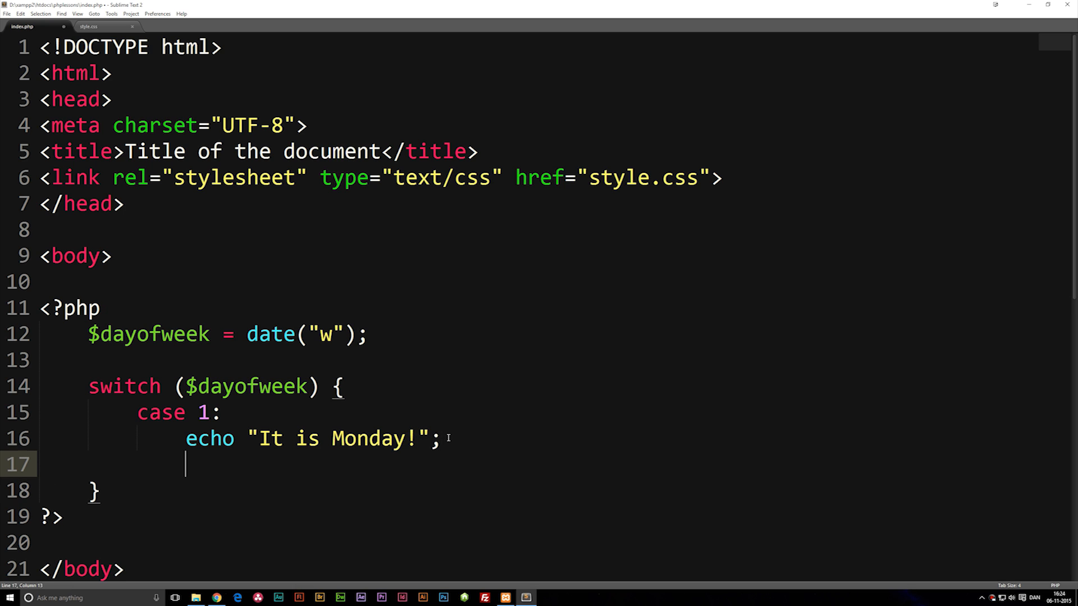
text(break;)
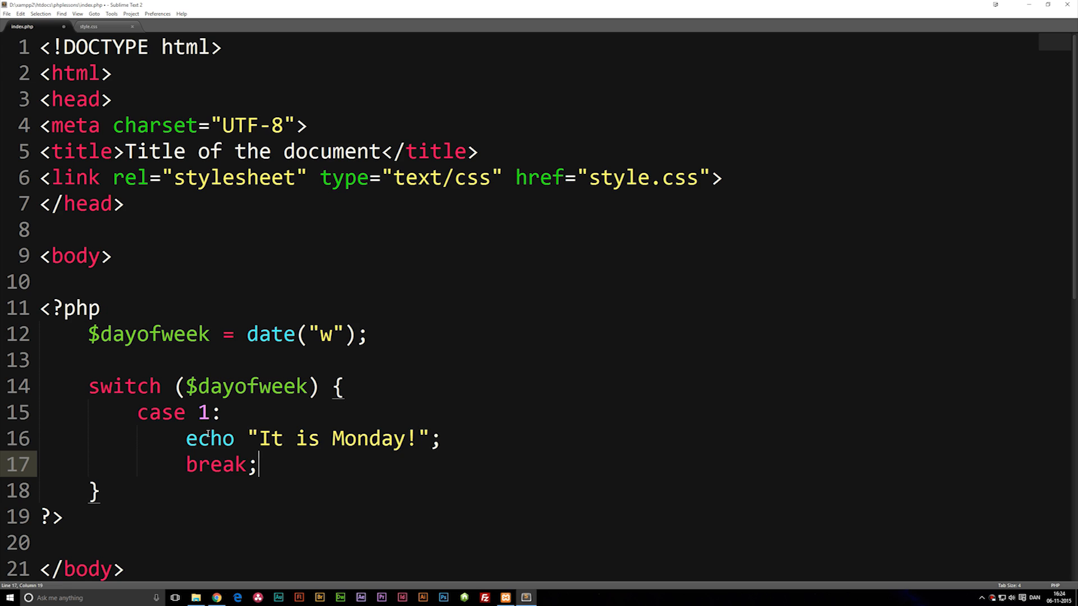
key(ctrl+c)
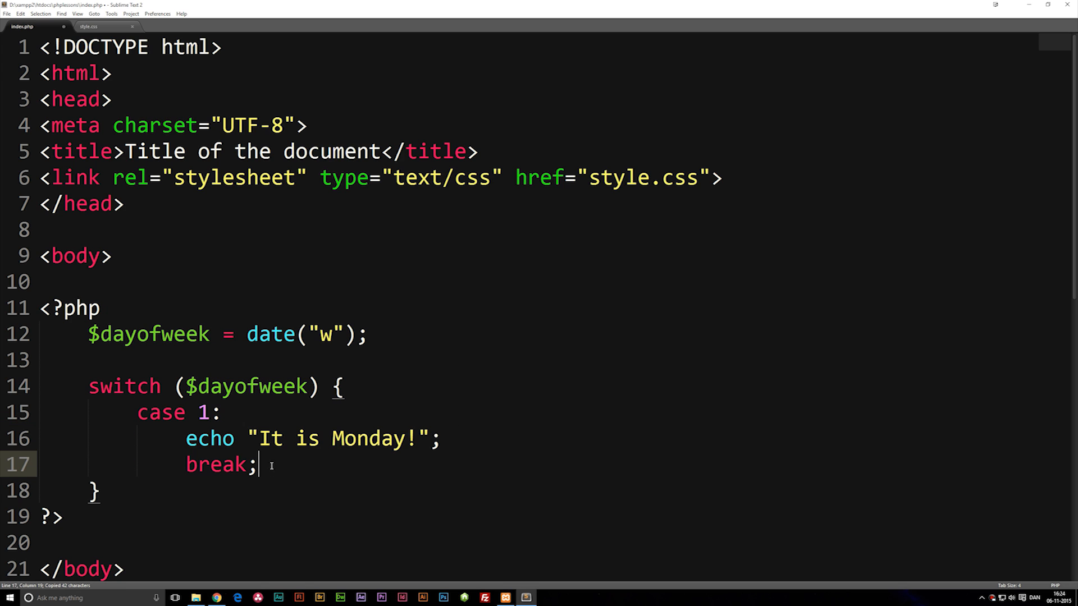
key(Enter)
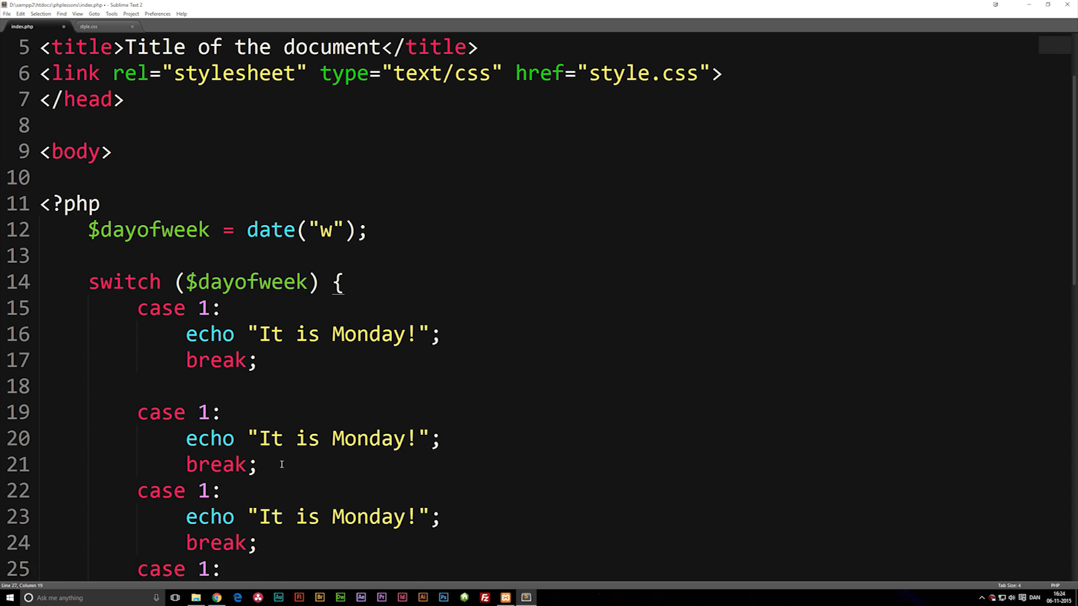
Remove the blank line and number the pasted cases 2, 3, 4, 5, 6 and 0
scroll(down, 3)
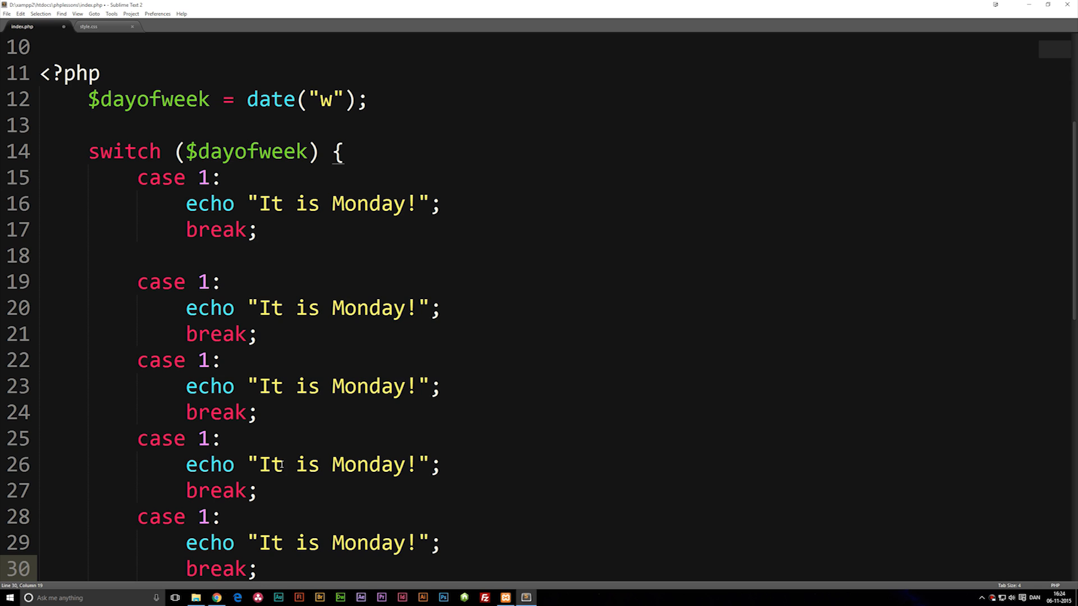
click(151, 265)
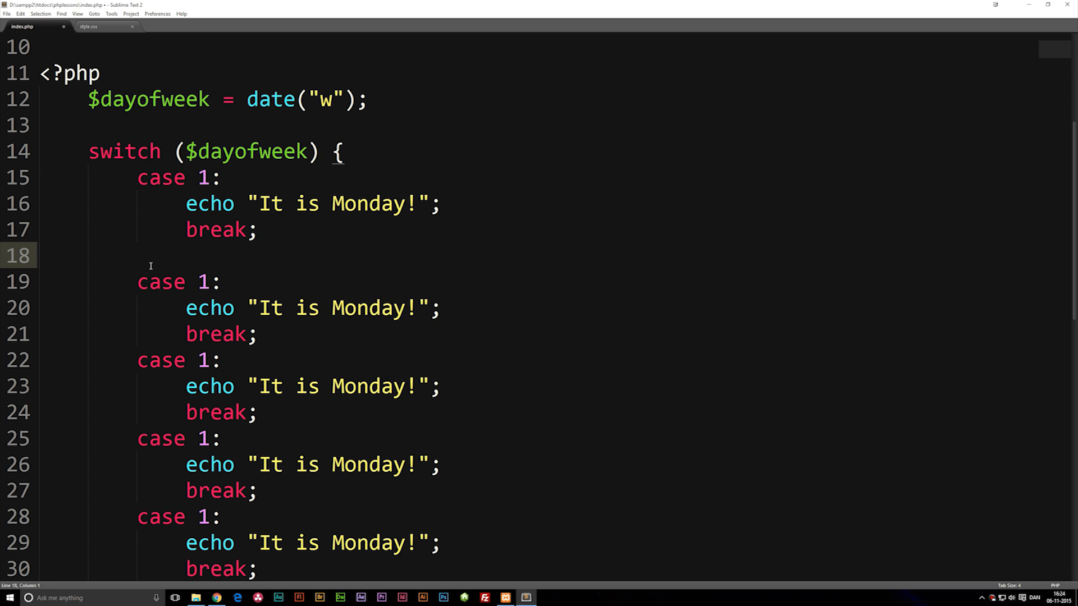
scroll(down, 3)
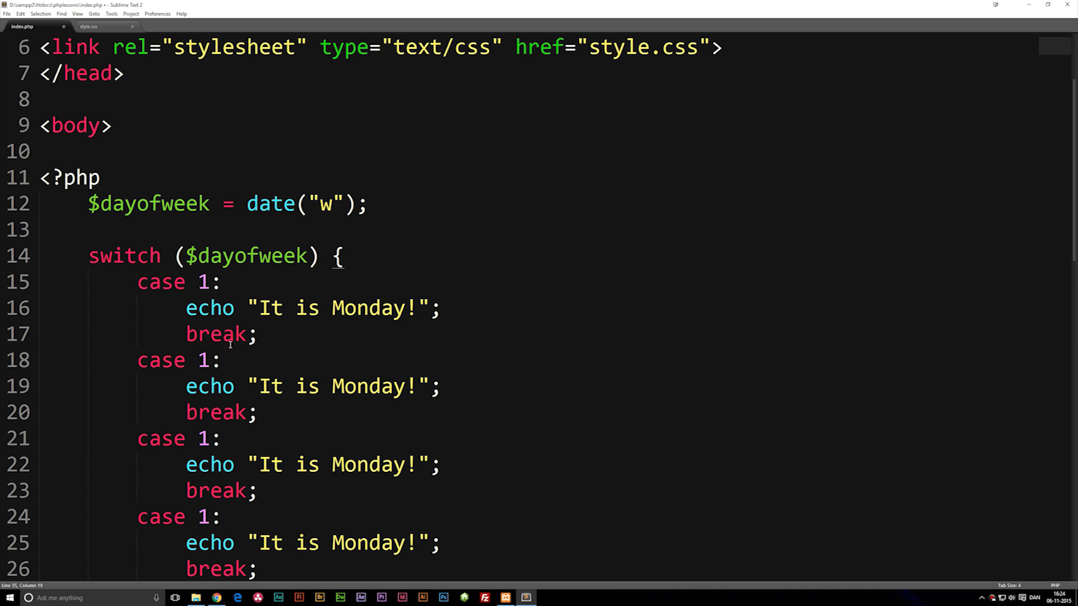
scroll(down, 3)
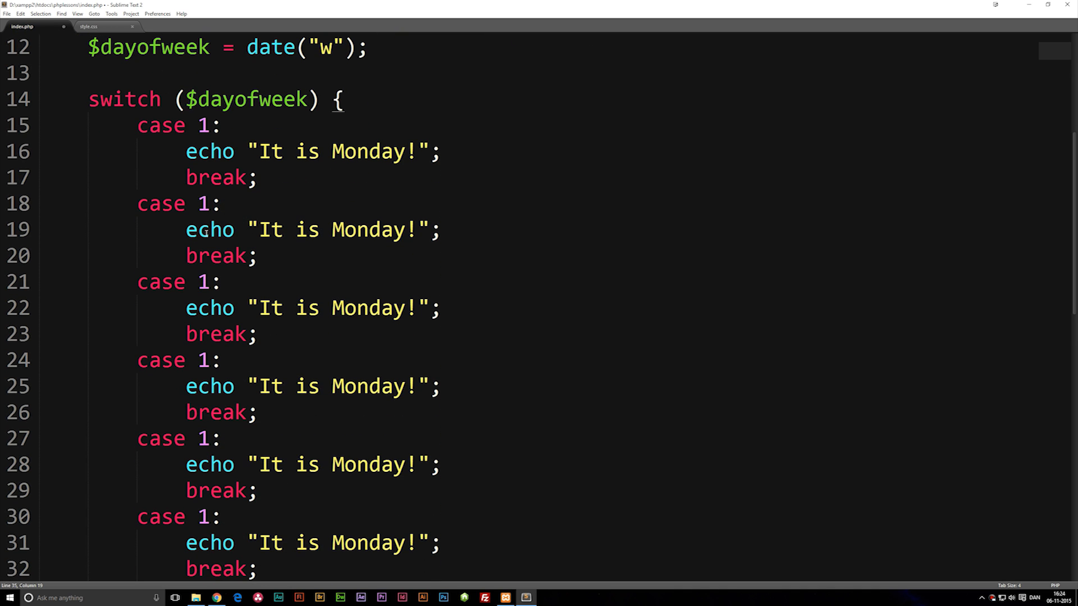
scroll(down, 3)
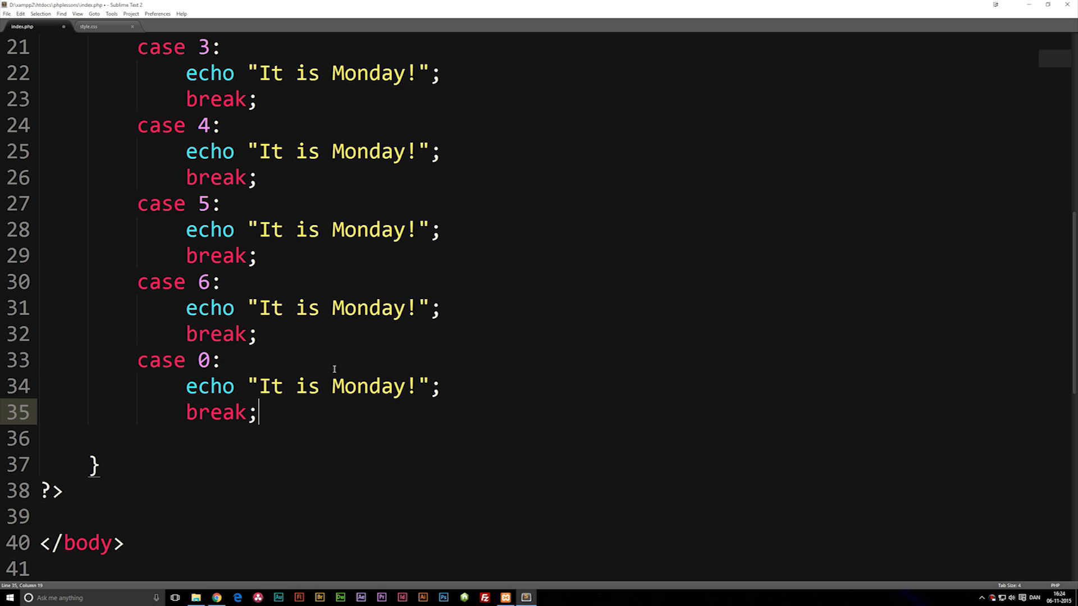
scroll(up, 3)
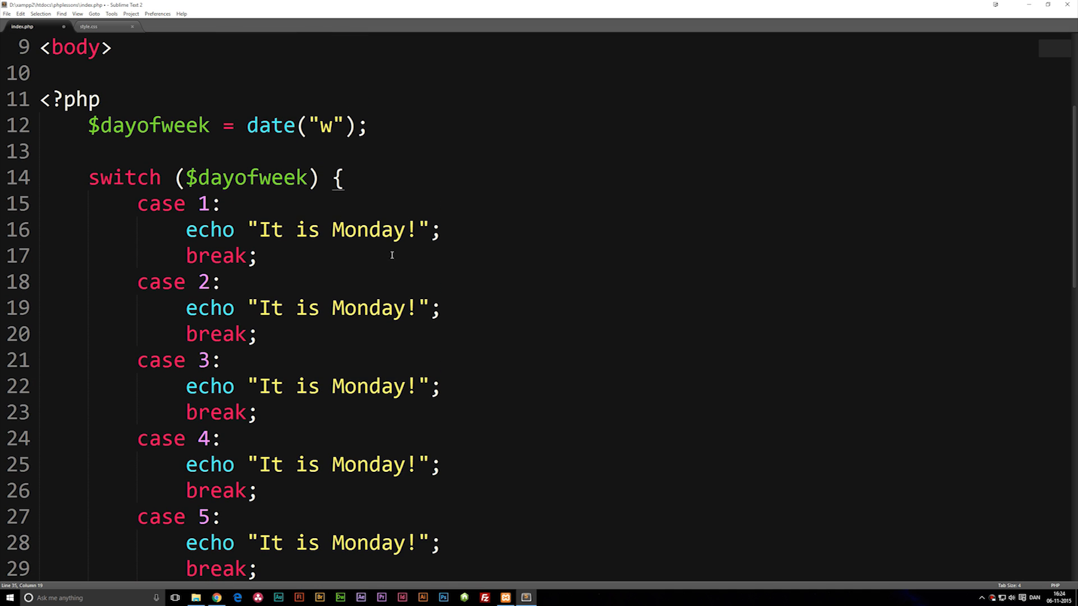
Change the copied messages to Tuesday, Wednesday, Thursday, Friday, Saturday and Sunday
text(Tues)
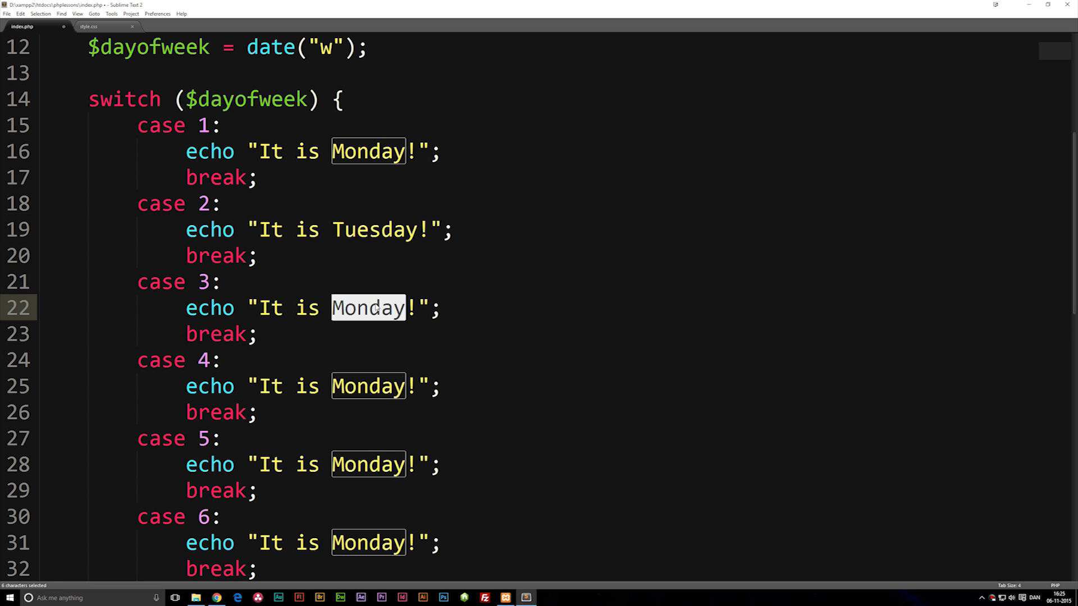
text(Wednes)
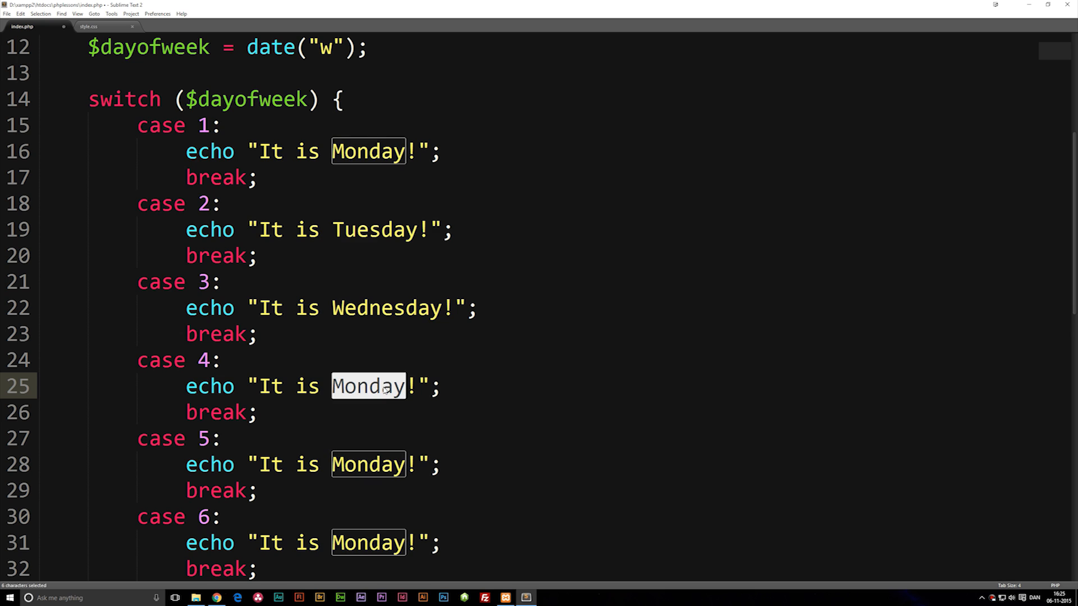
text(Thurd)
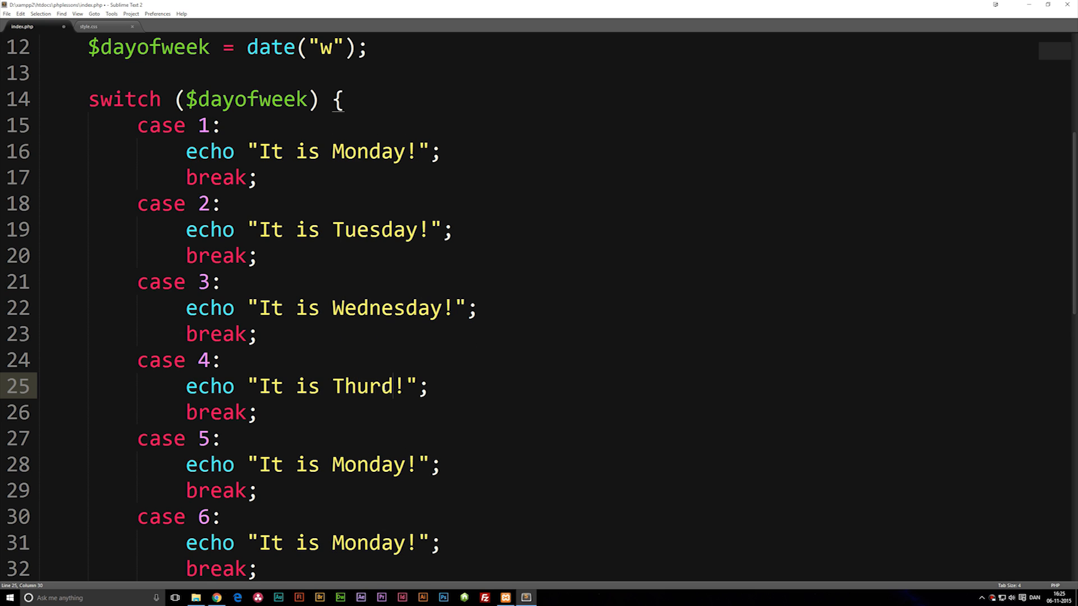
text(sday)
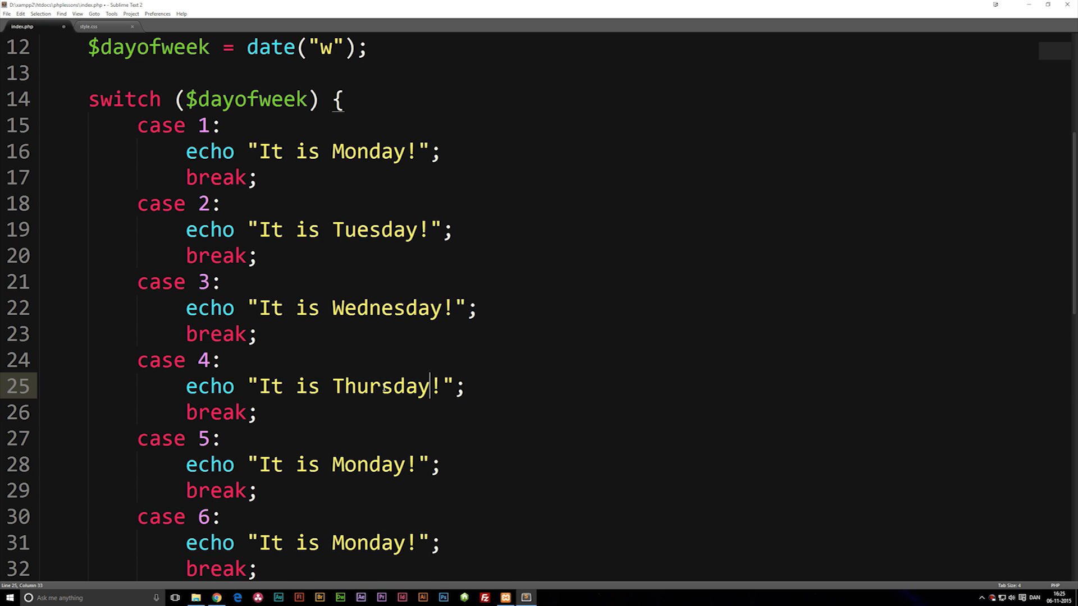
text(Fri)
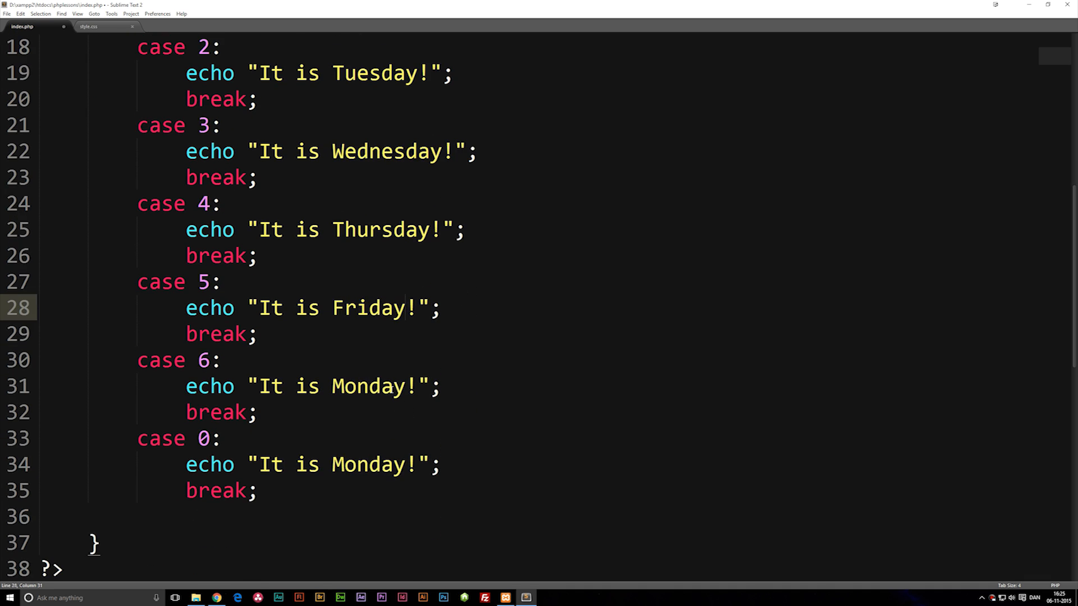
text(Satur)
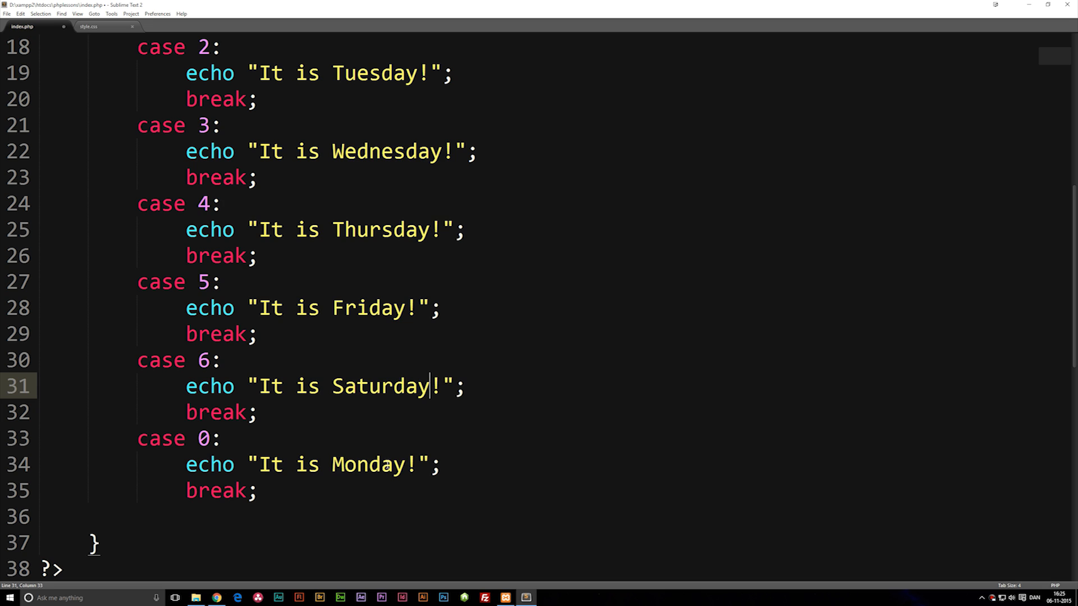
text(Sunday)
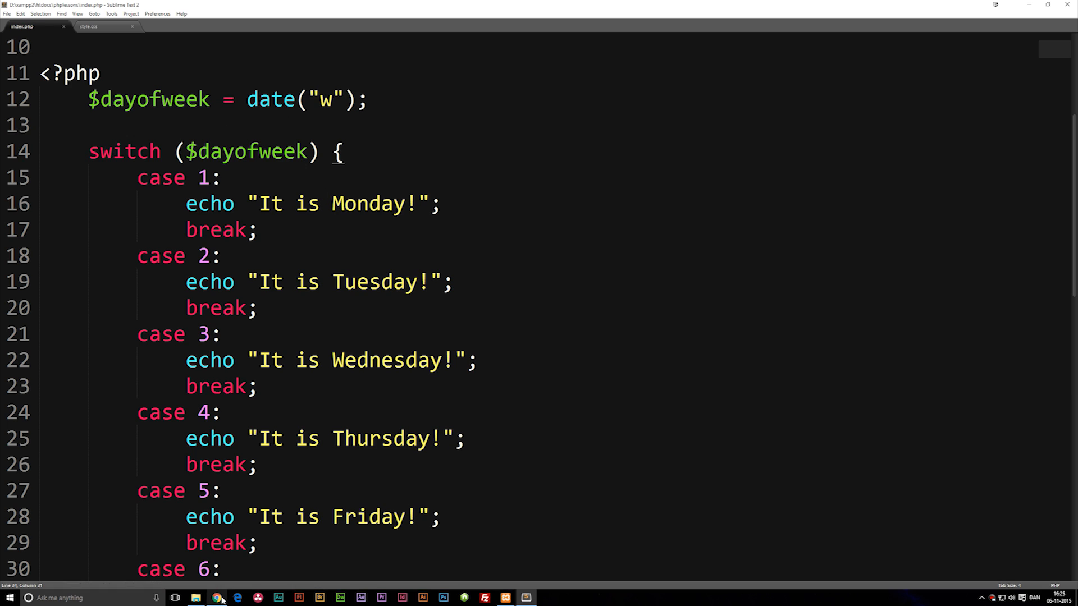
click(217, 598)
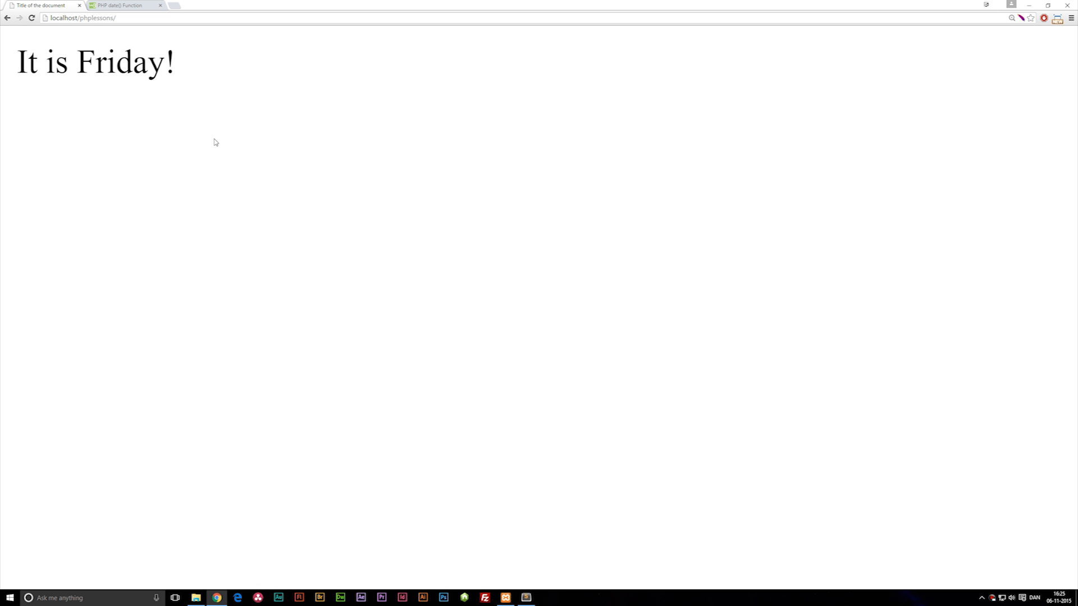
mouse_move(219, 168)
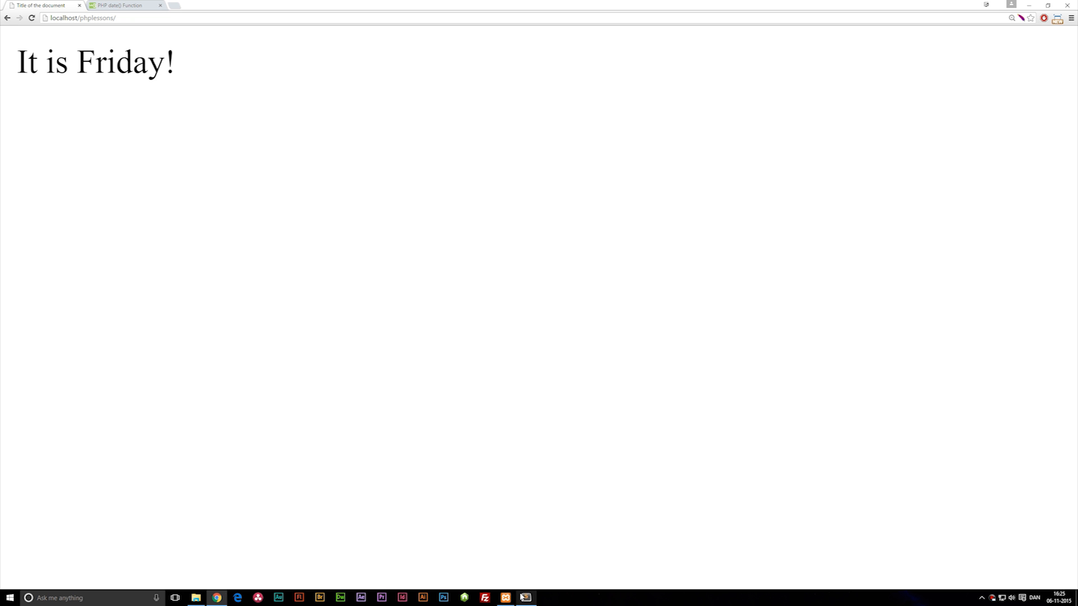
mouse_move(523, 598)
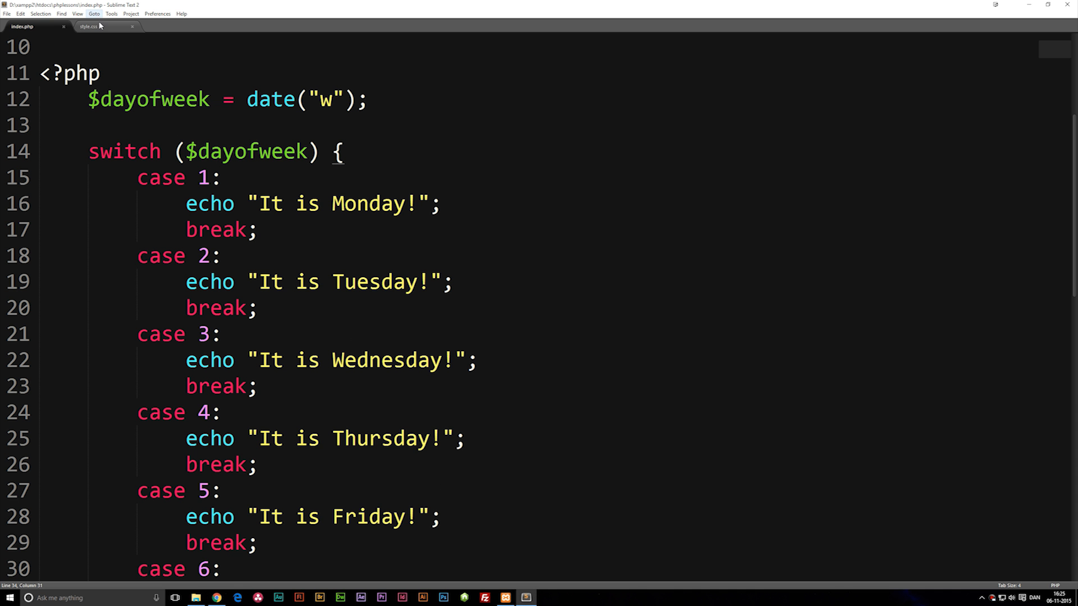
View style.css, confirm index.php links it, then return to the p rule
click(93, 27)
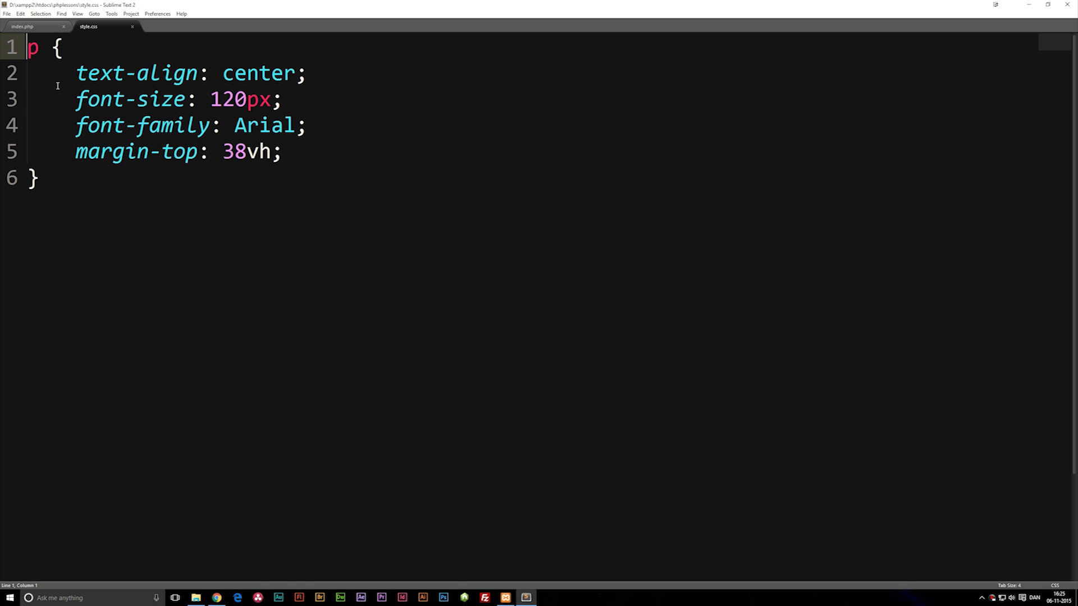
click(34, 28)
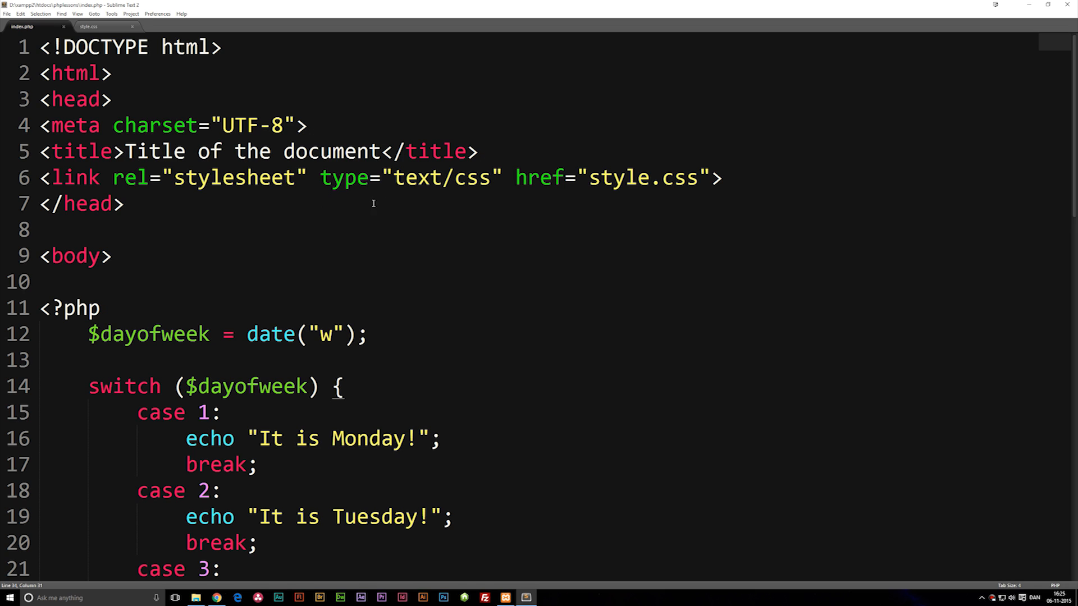
click(91, 28)
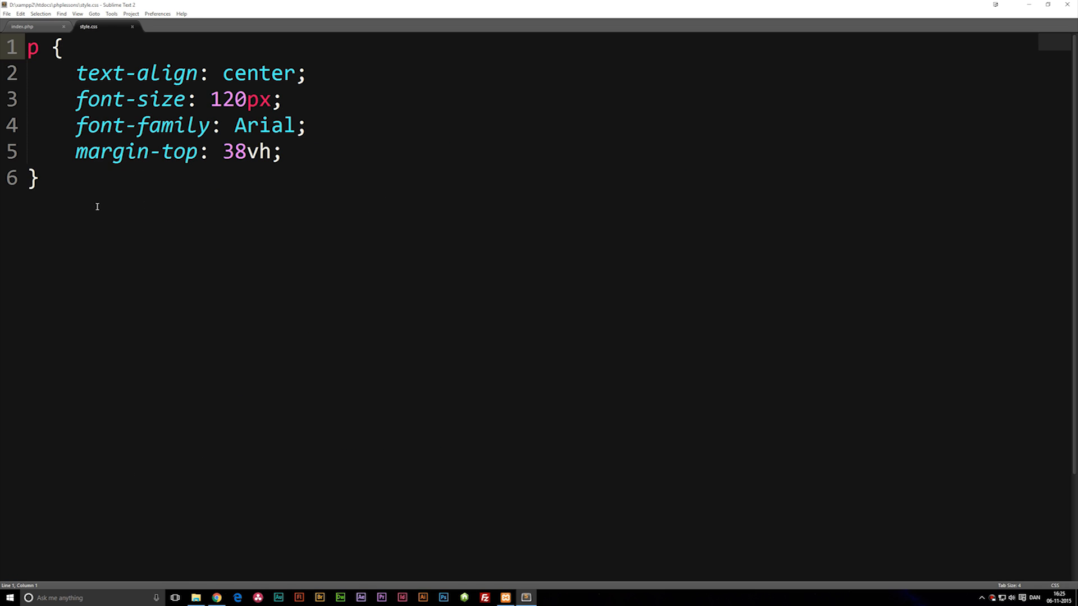
mouse_move(241, 179)
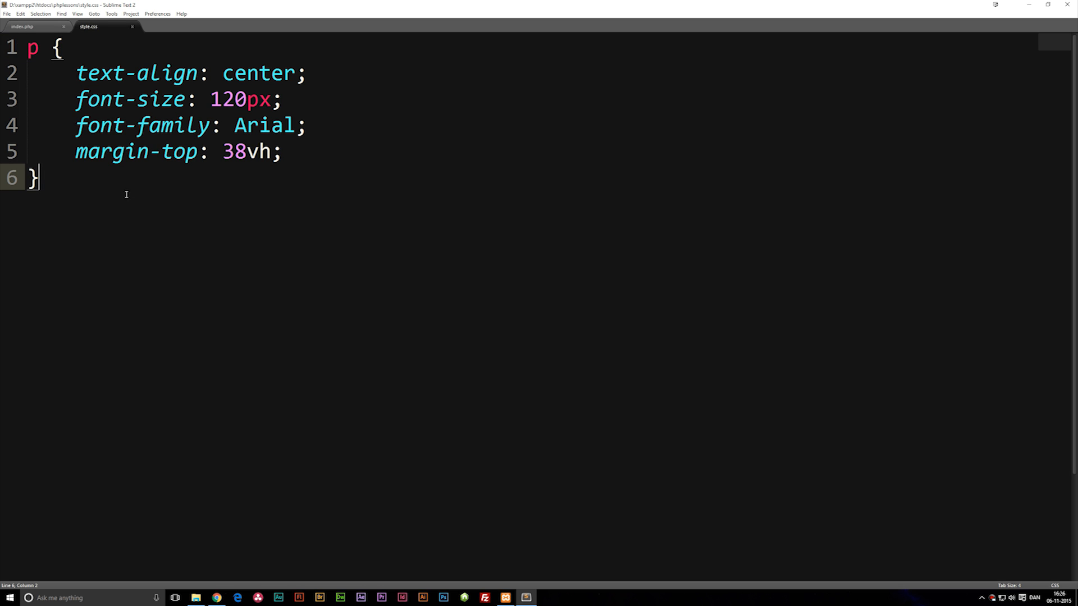
mouse_move(126, 196)
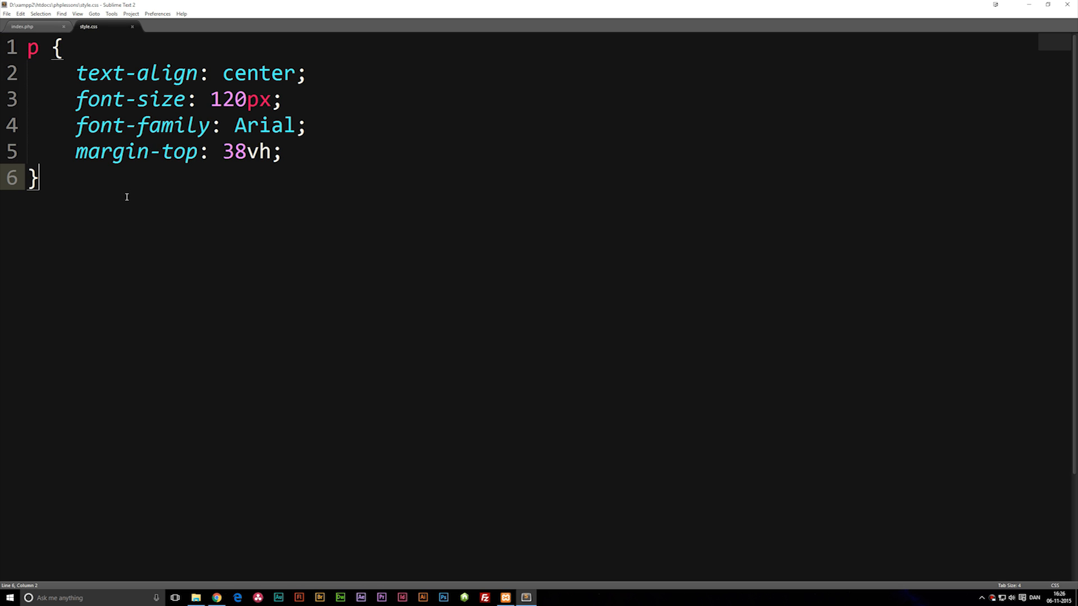
key(ctrl+a)
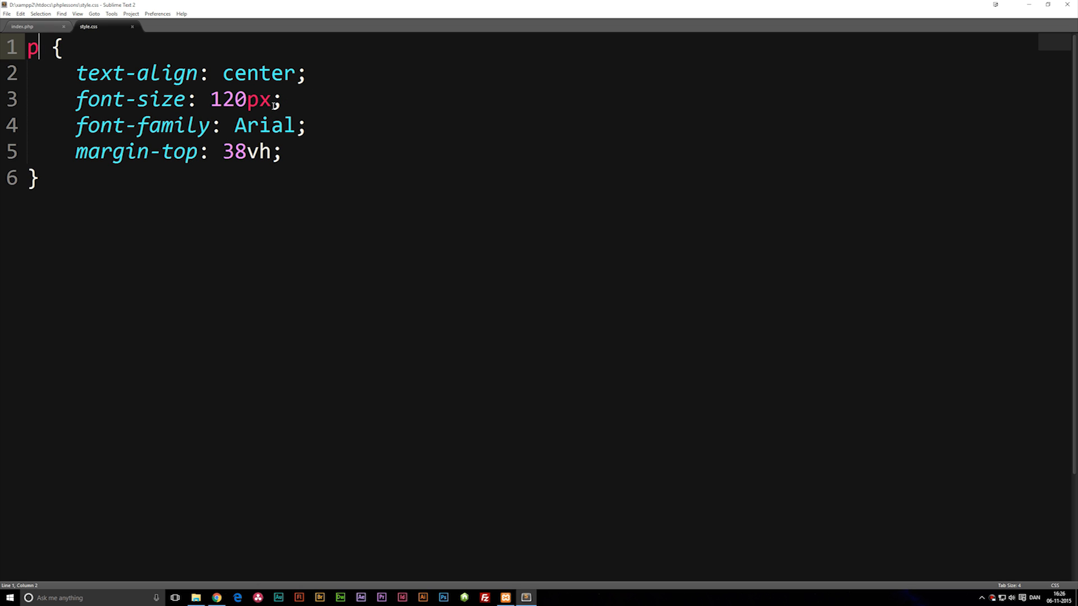
mouse_move(269, 137)
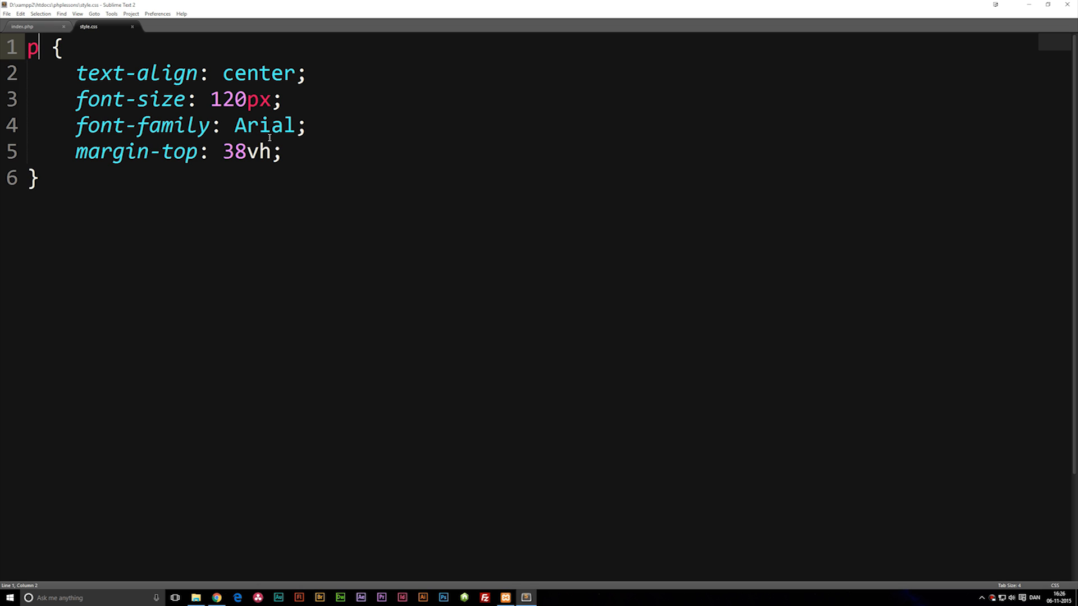
mouse_move(244, 155)
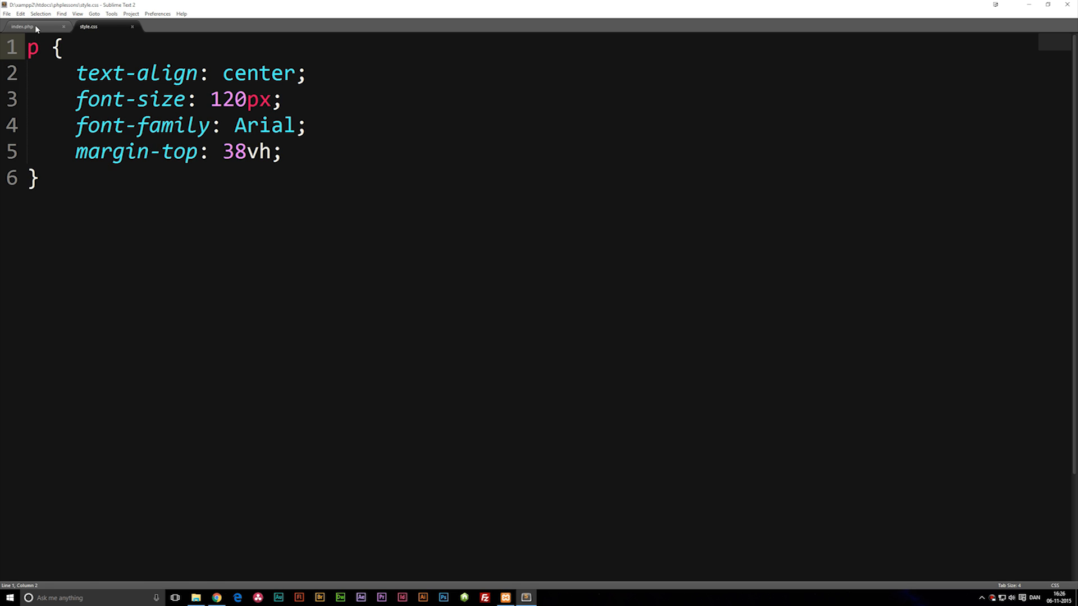
Wrap "It is Friday!" in <p></p> tags on line 28 and save index.php
click(27, 27)
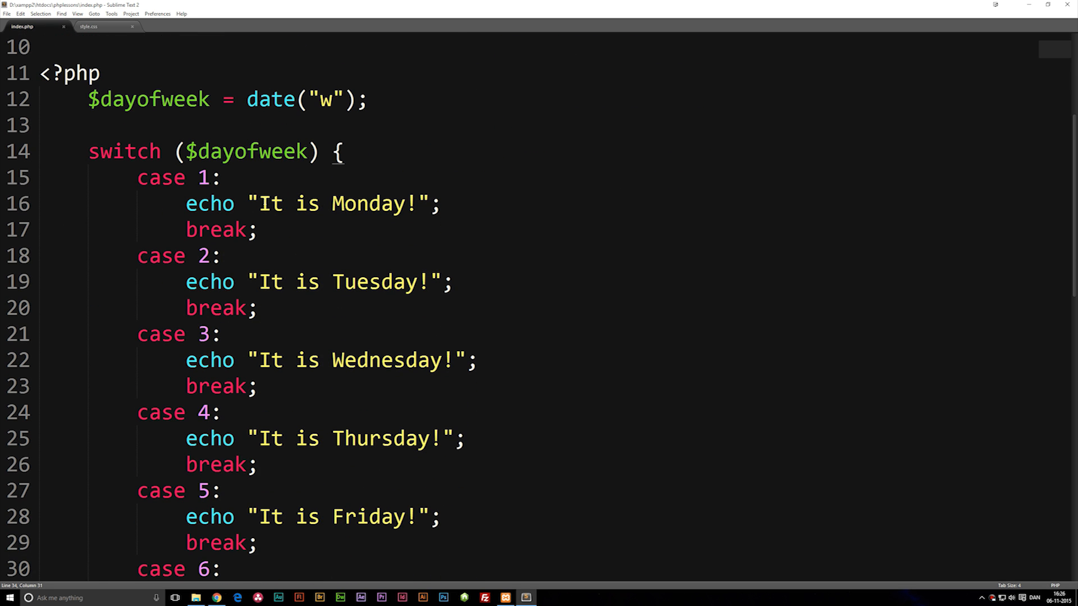
click(260, 204)
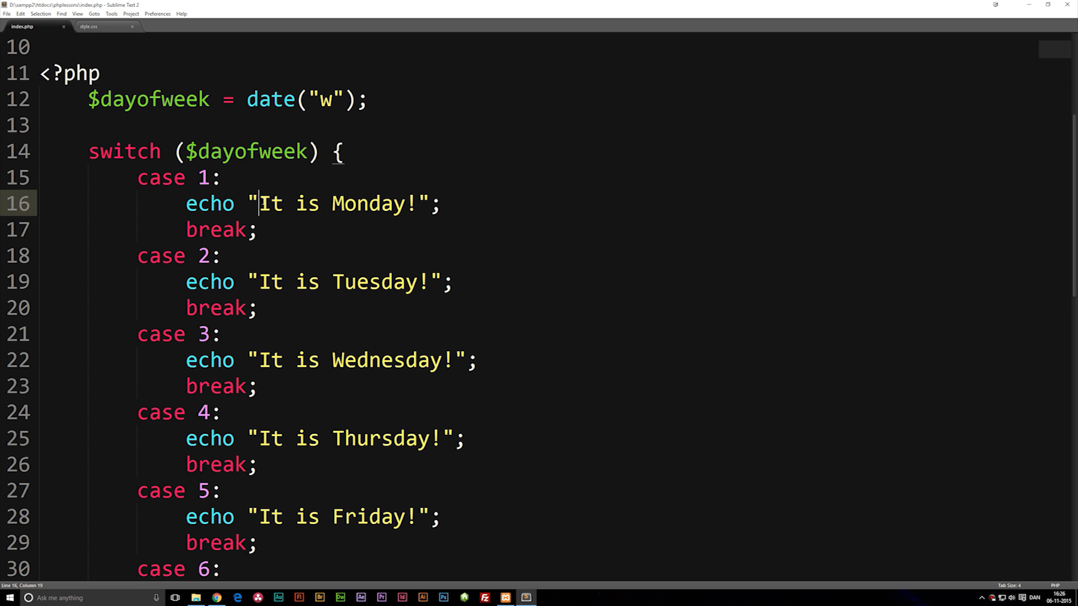
scroll(down, 3)
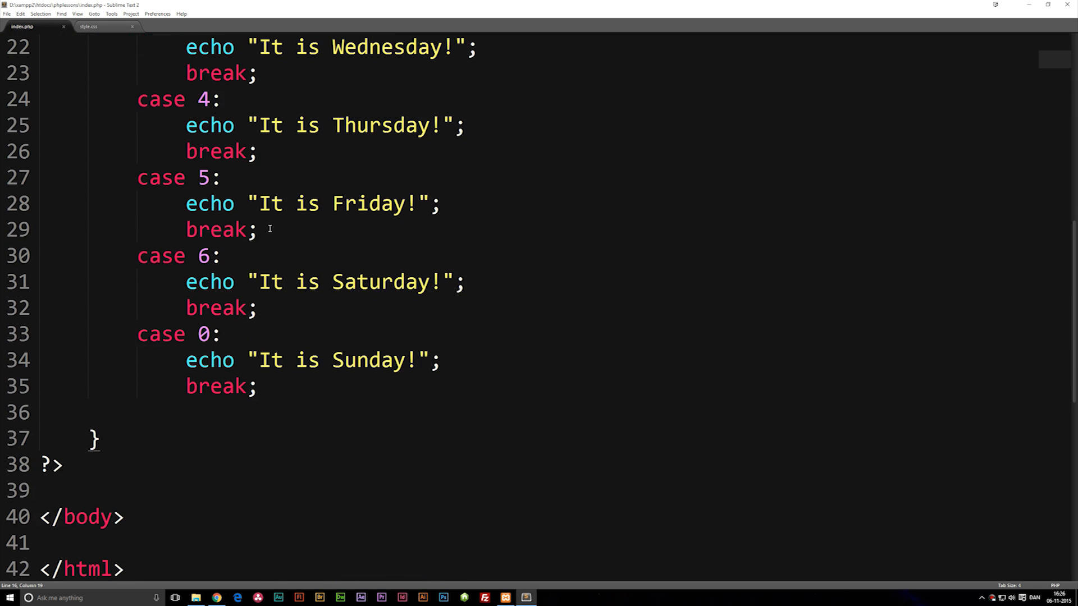
click(259, 204)
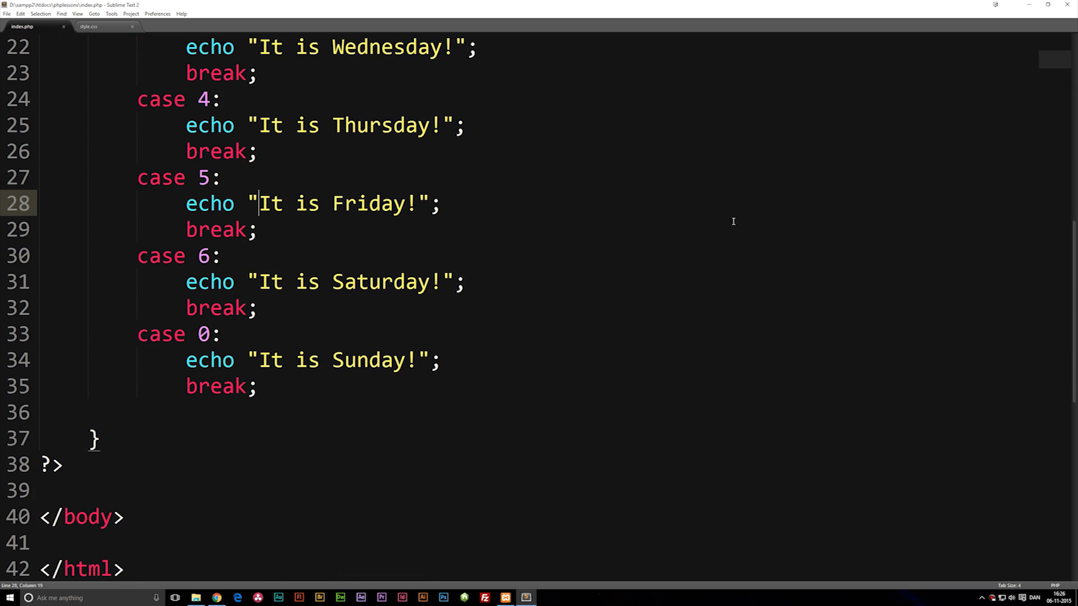
mouse_move(444, 226)
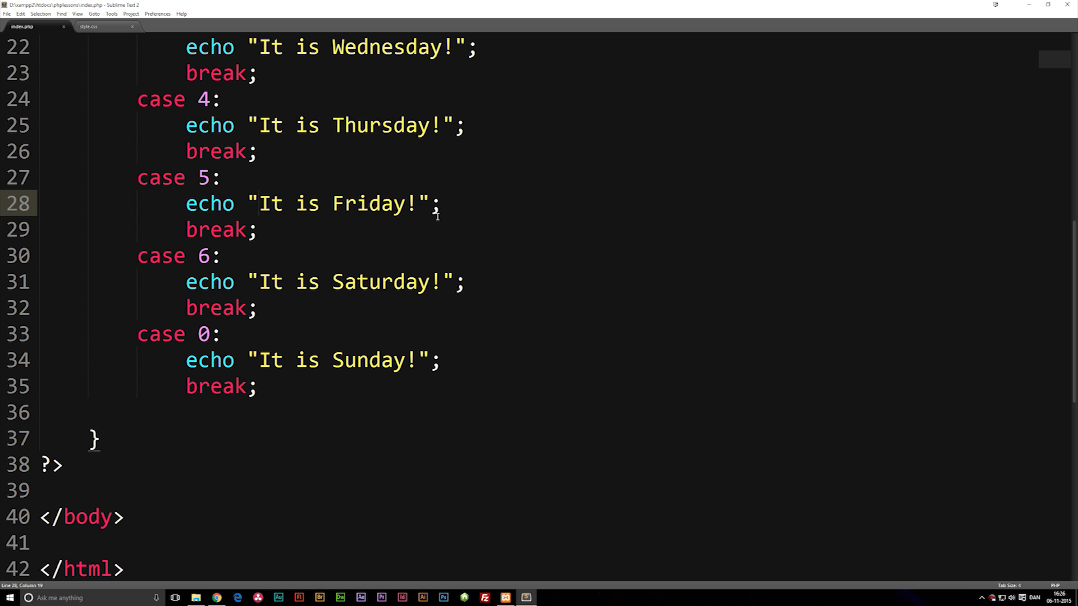
text(<>)
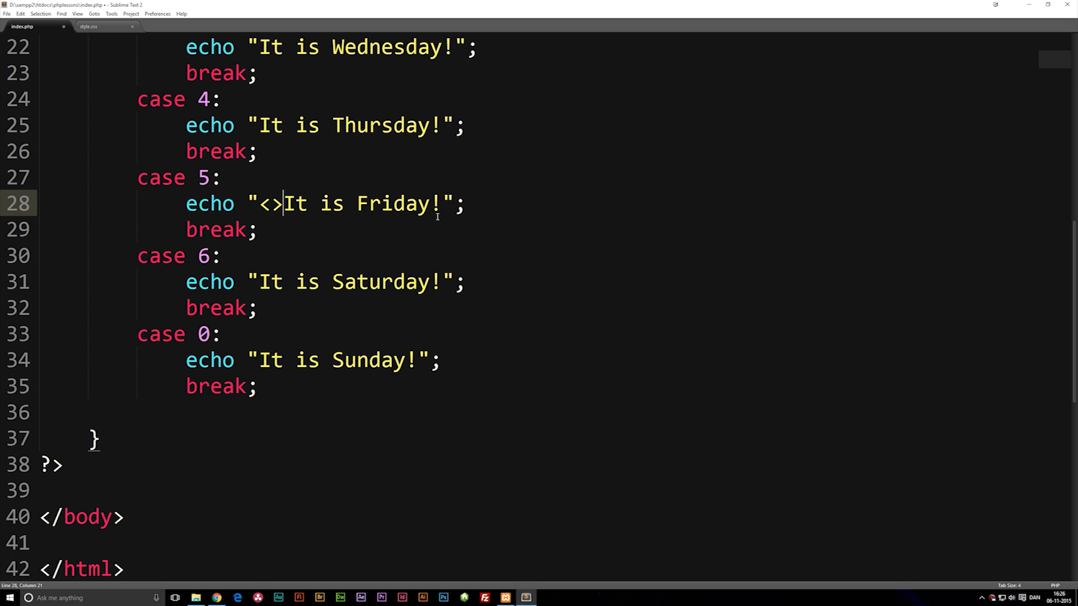
text(p)
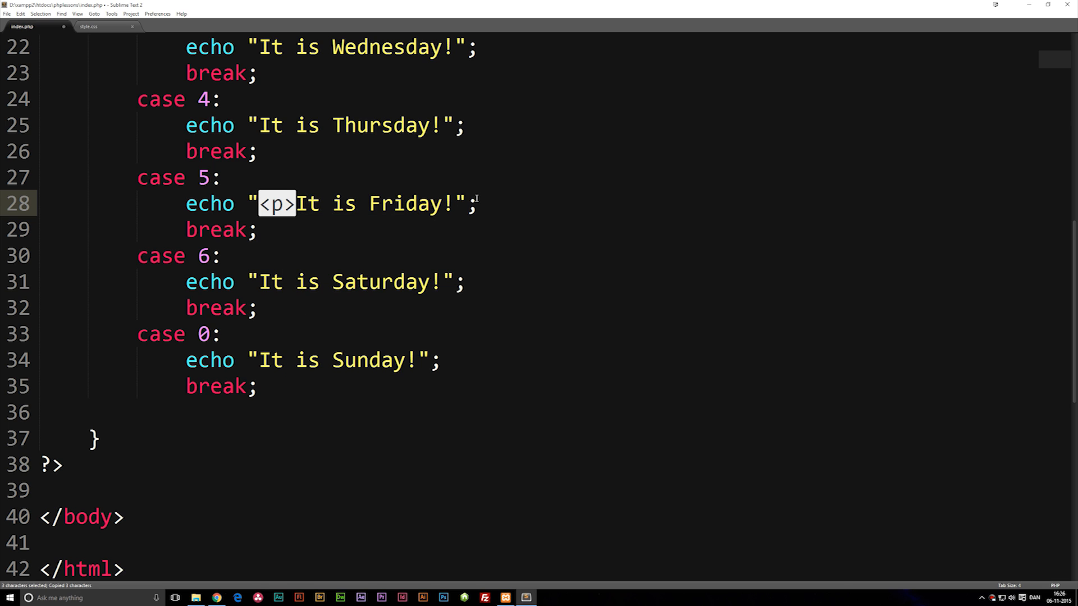
text(<p>)
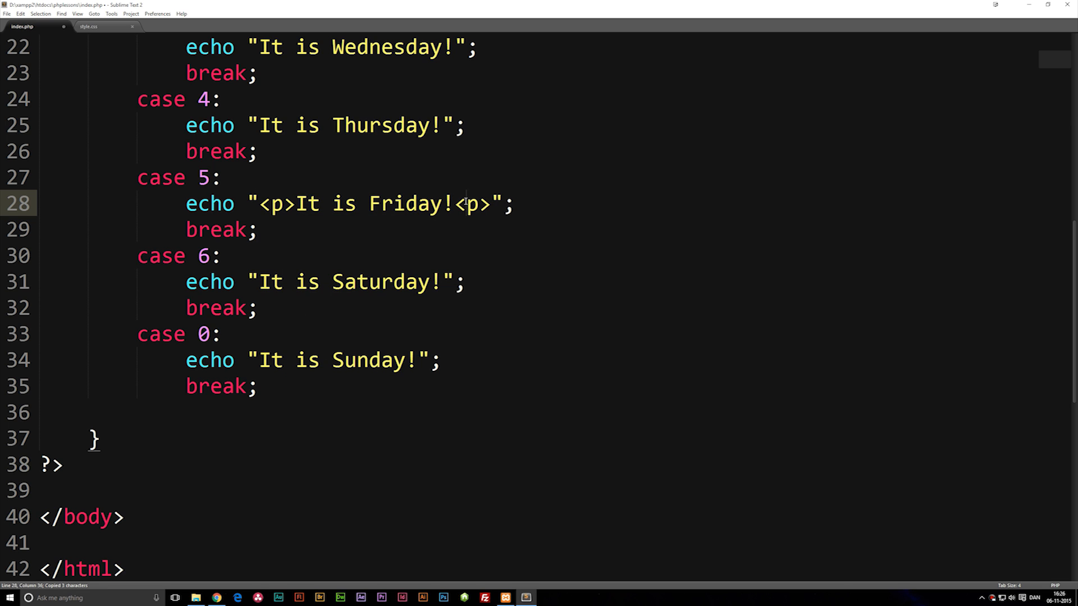
text(/)
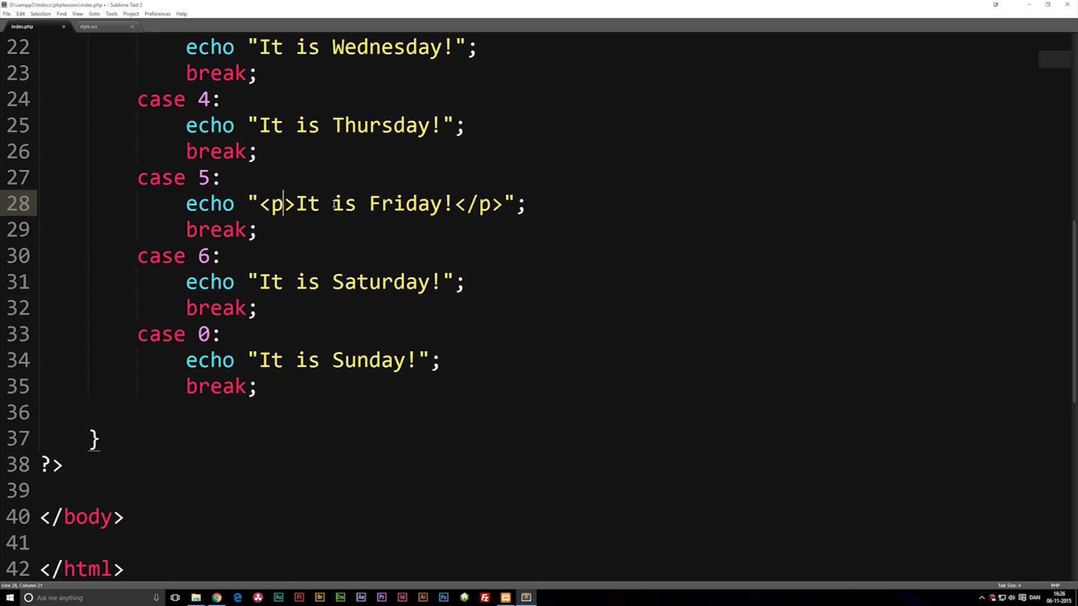
key(ctrl+s)
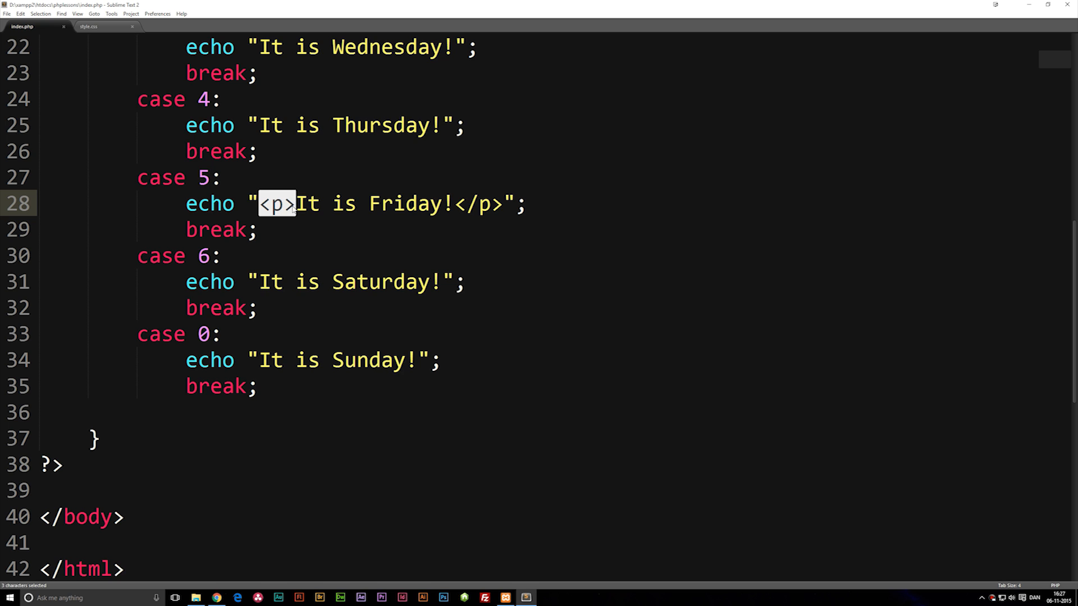
click(297, 204)
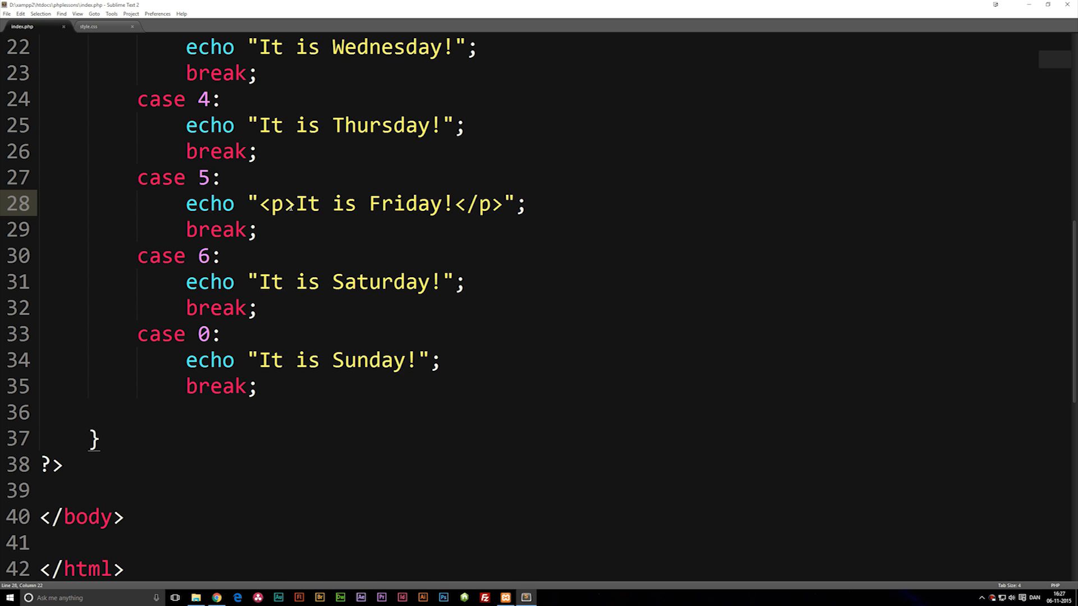
mouse_move(340, 219)
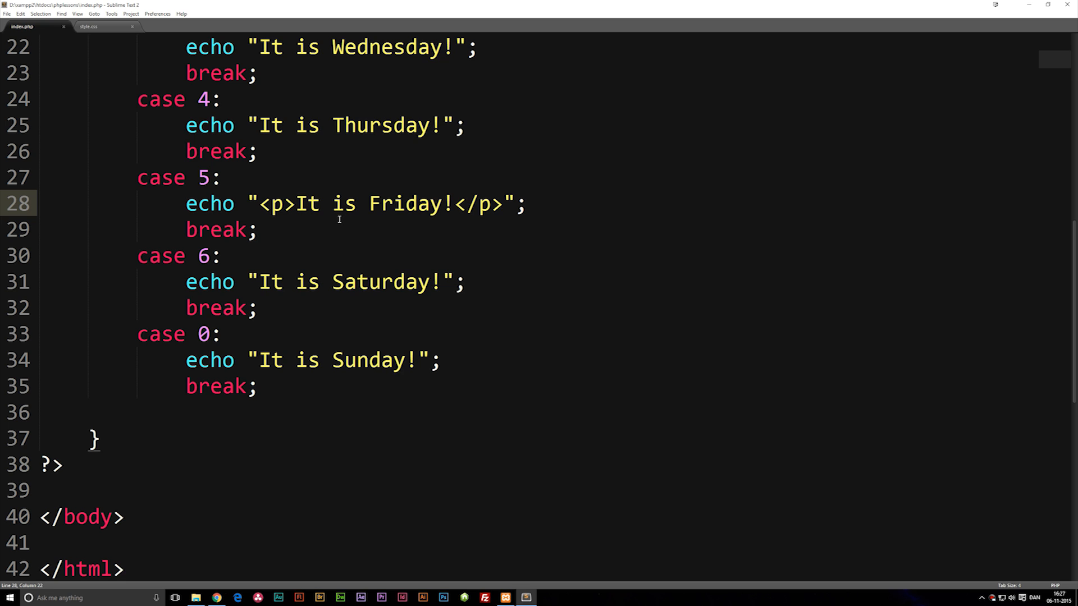
click(214, 597)
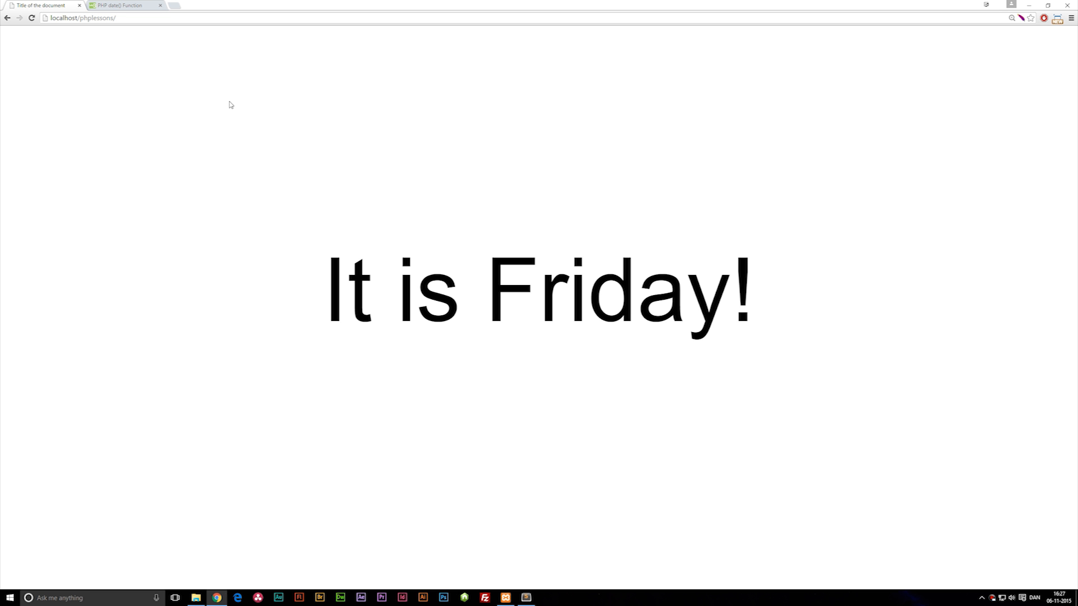
mouse_move(1060, 88)
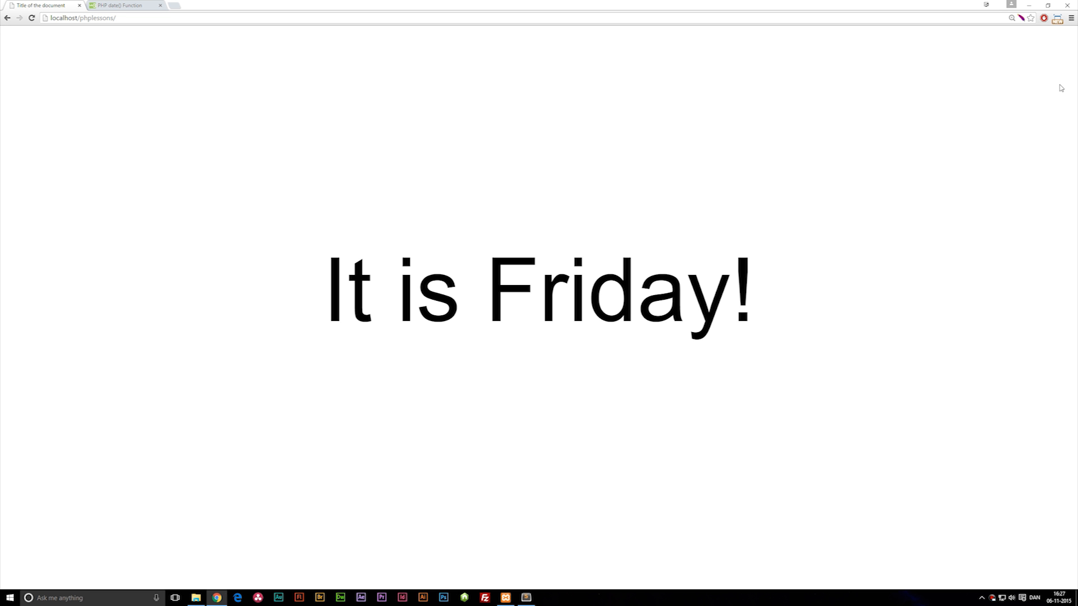
mouse_move(293, 134)
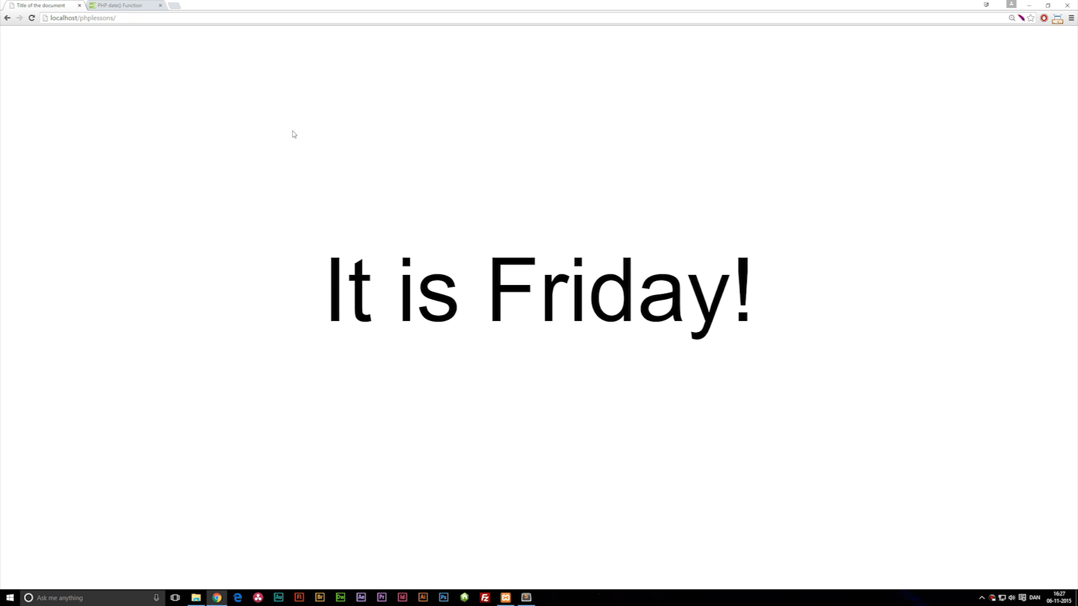
mouse_move(291, 107)
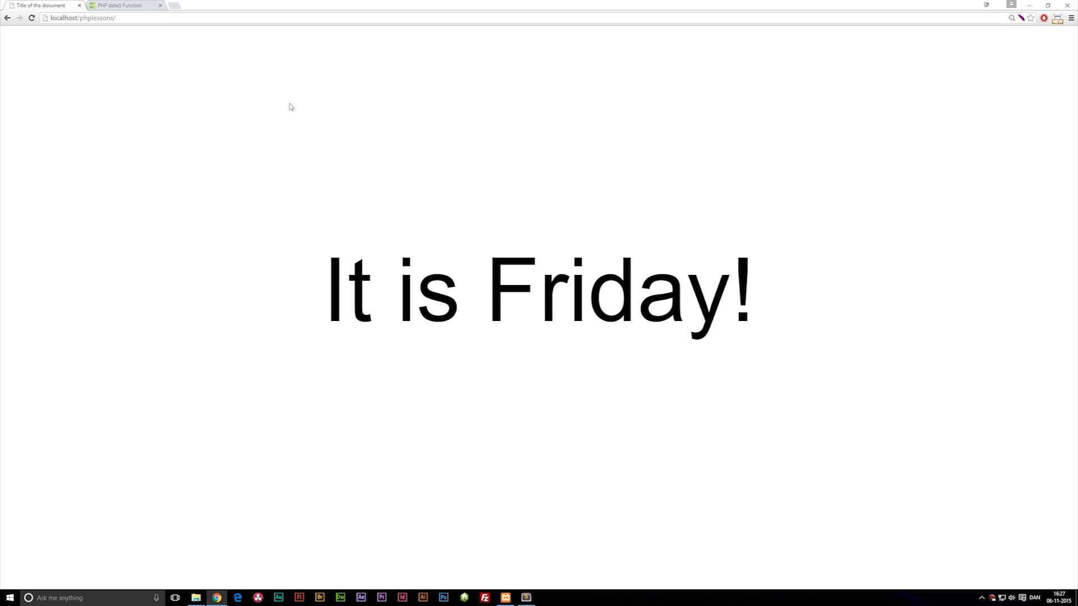
mouse_move(254, 138)
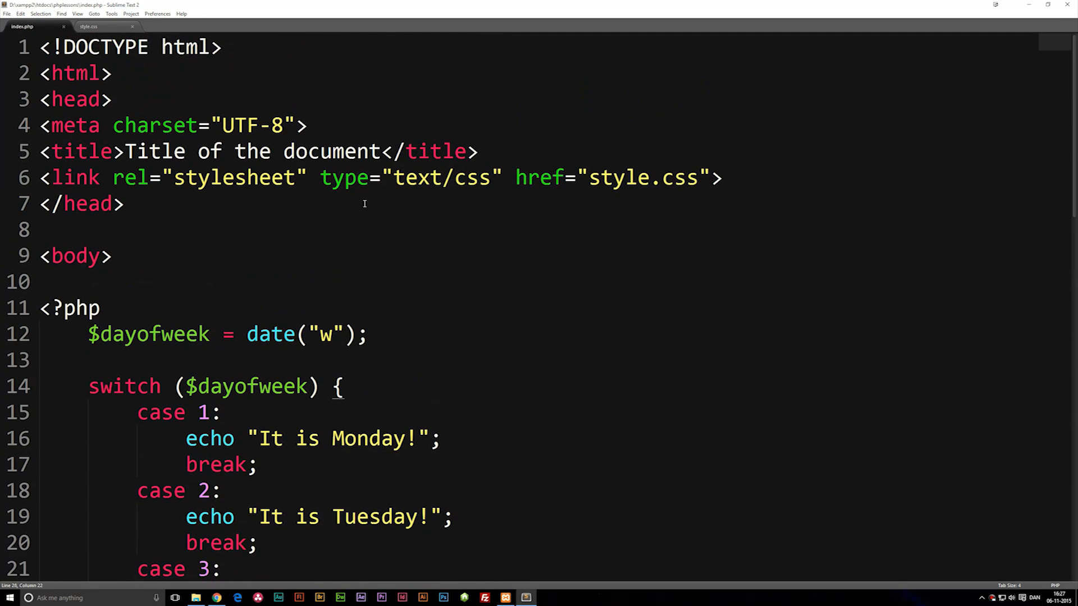
Scroll index.php to show cases 1 through 0, including Friday's p-wrapped echo
scroll(down, 3)
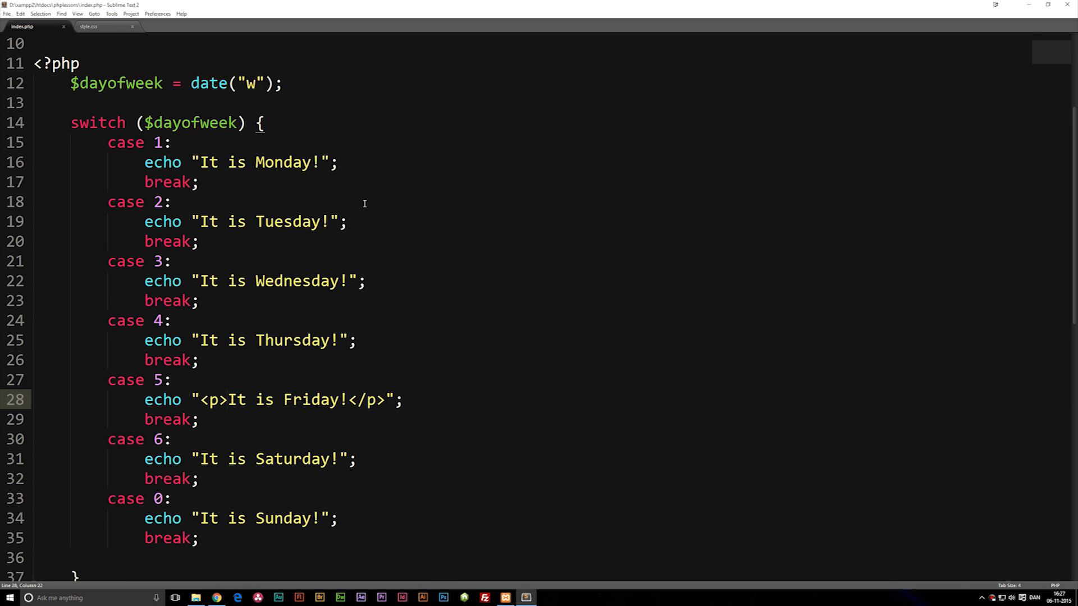